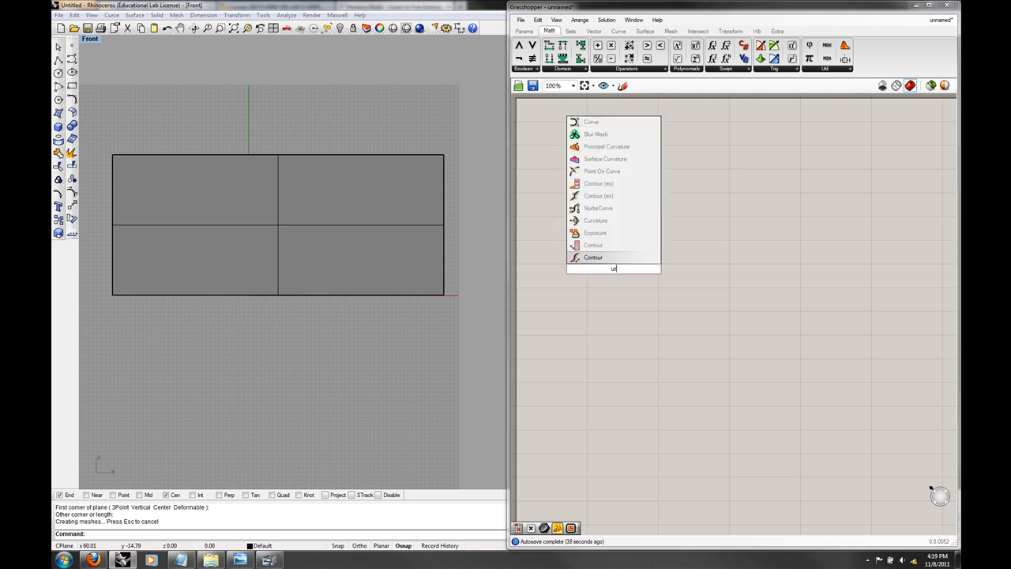
Reference the Rhino surface via a Surface param and add Isotrim to subdivide it.
{"action": "type", "text": "surf"}
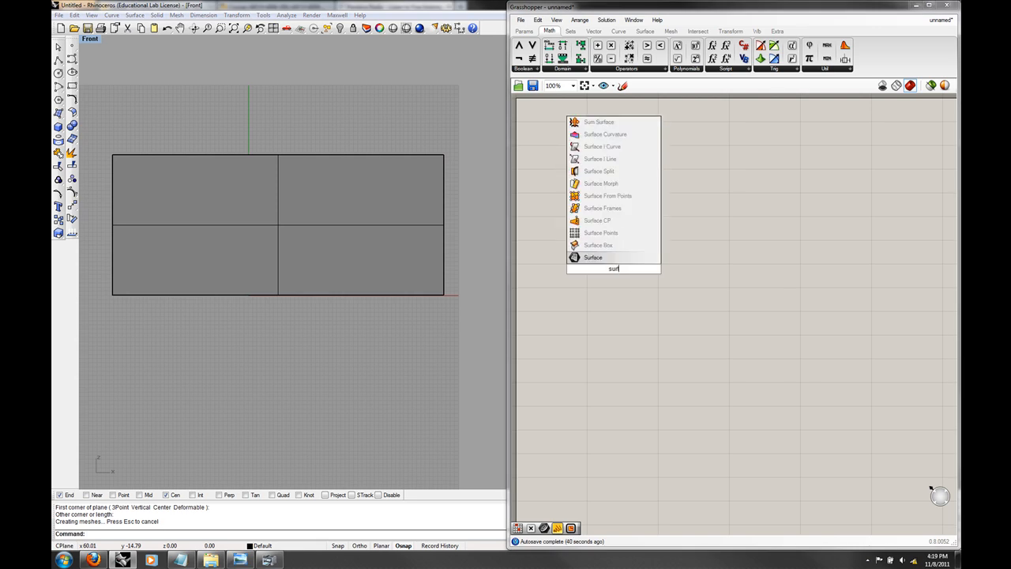
{"action": "right_click", "coordinate": [584, 240]}
{"action": "type", "text": "is"}
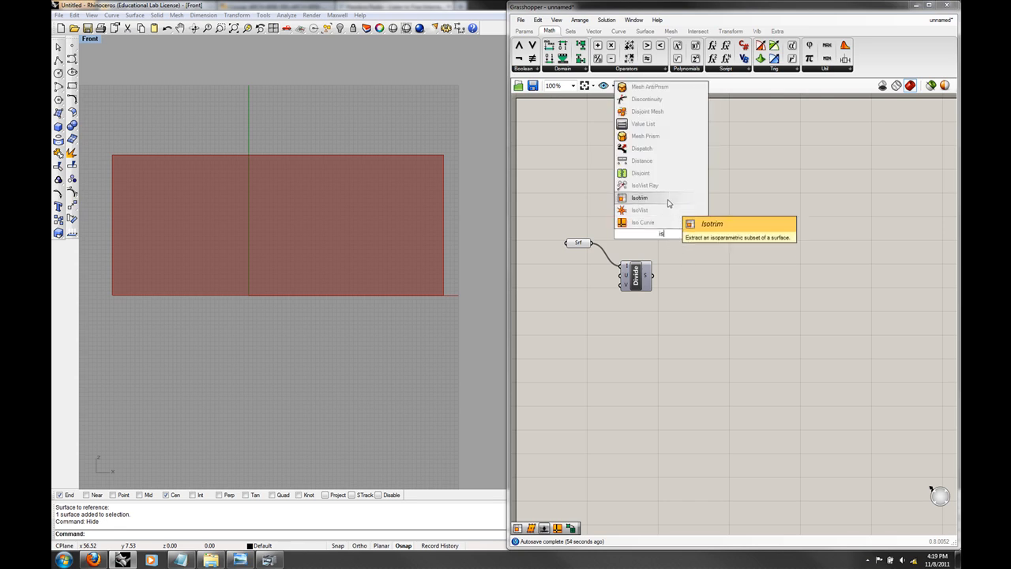
{"action": "left_click", "coordinate": [639, 198]}
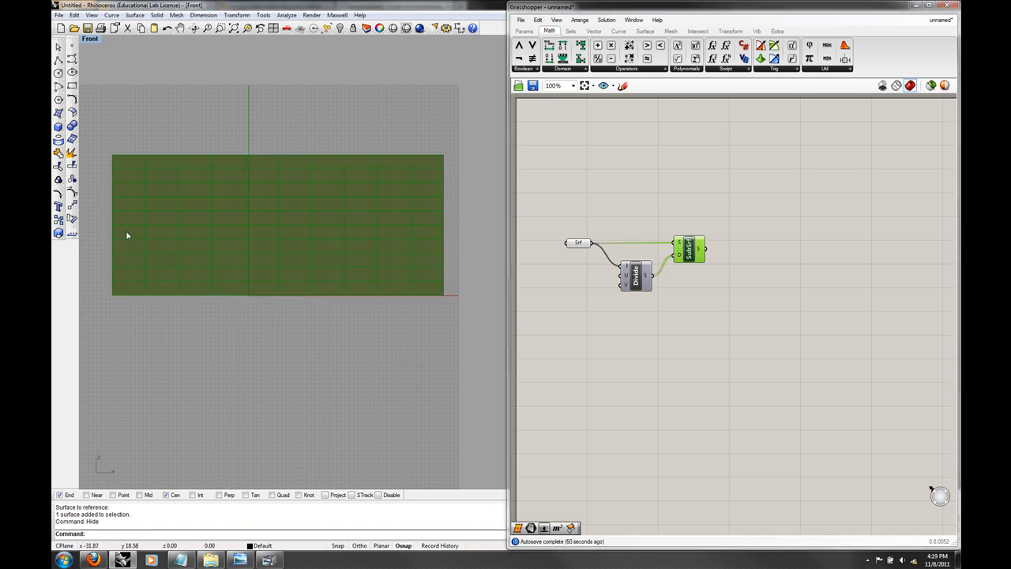
{"action": "mouse_move", "coordinate": [628, 289]}
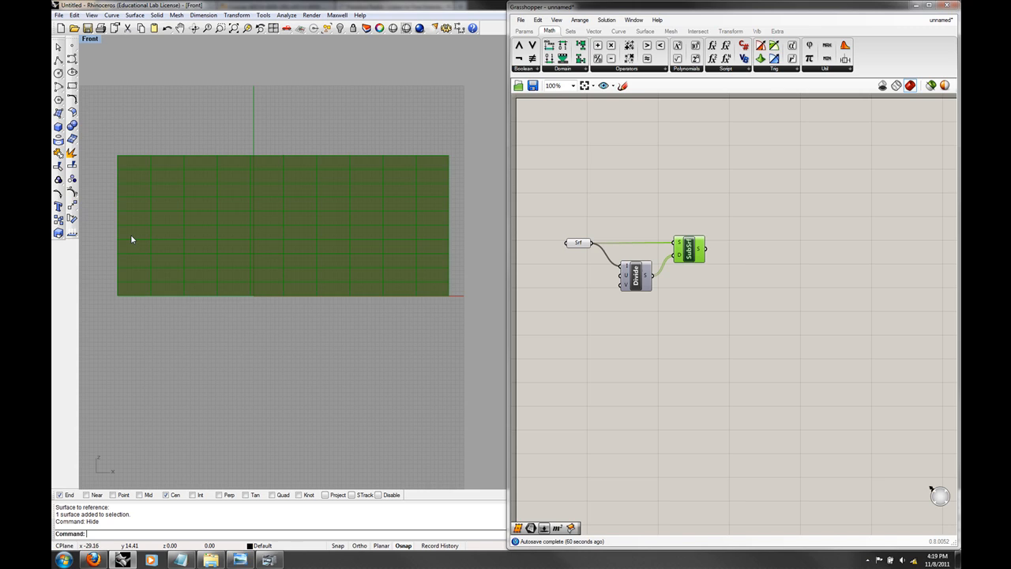
{"action": "mouse_move", "coordinate": [455, 316]}
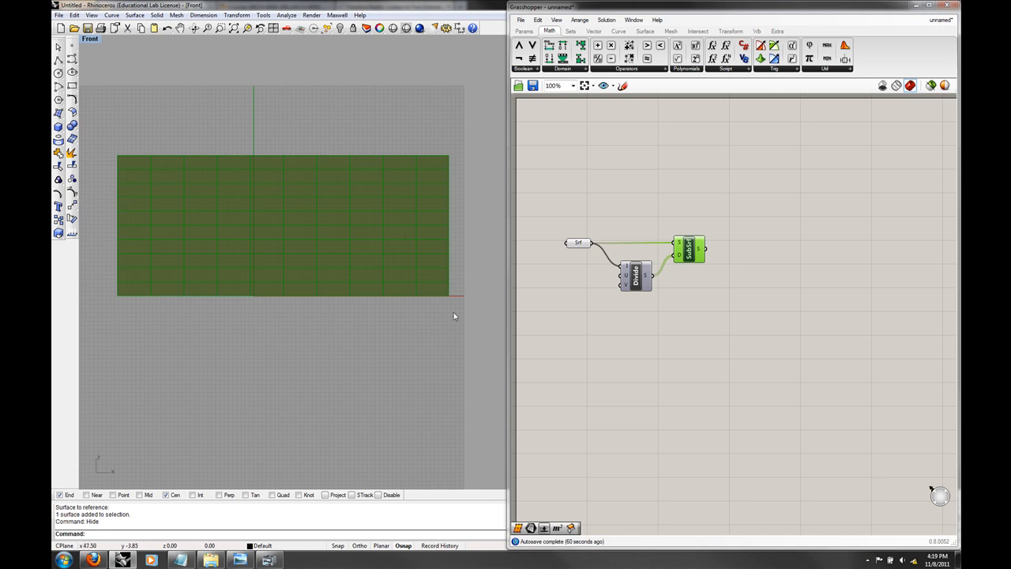
{"action": "mouse_move", "coordinate": [423, 319]}
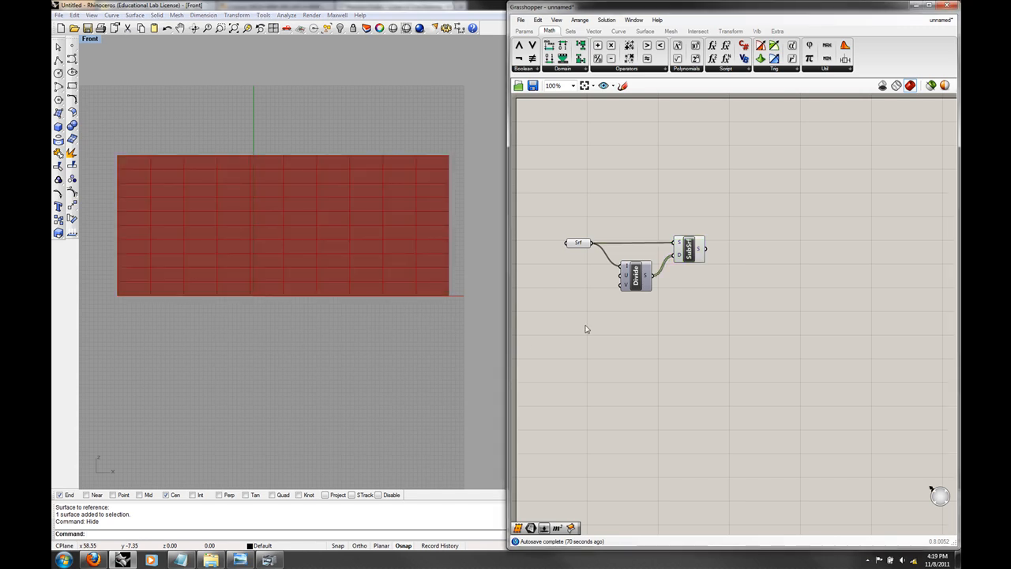
{"action": "left_click", "coordinate": [578, 243]}
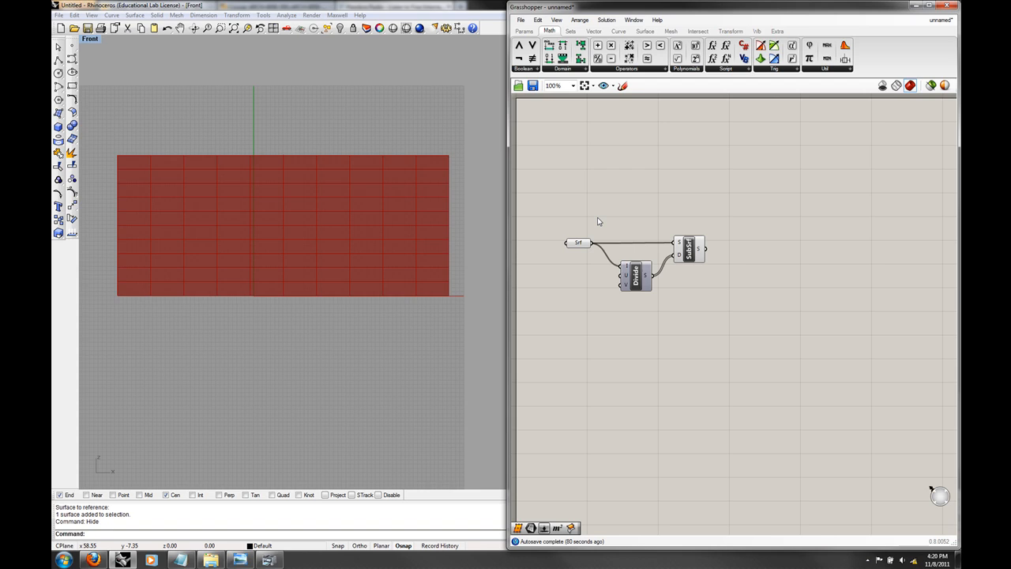
{"action": "mouse_move", "coordinate": [625, 224]}
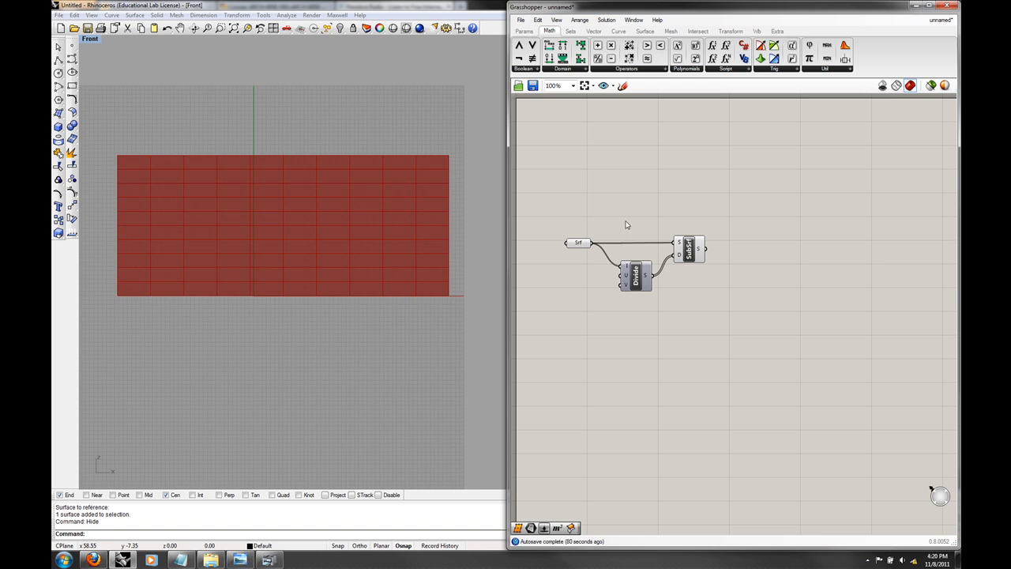
{"action": "mouse_move", "coordinate": [641, 292]}
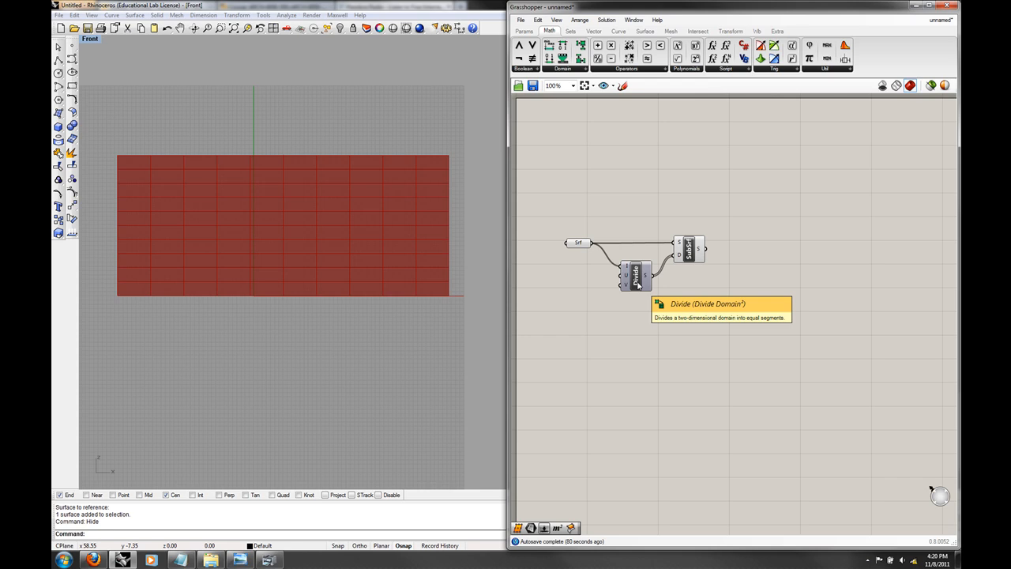
{"action": "left_click", "coordinate": [636, 275]}
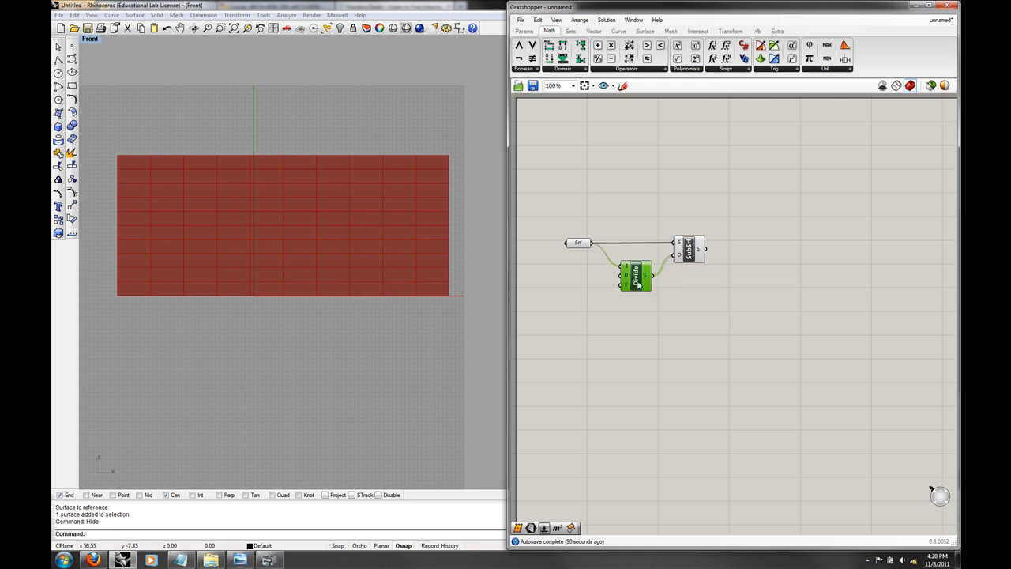
{"action": "mouse_move", "coordinate": [635, 277]}
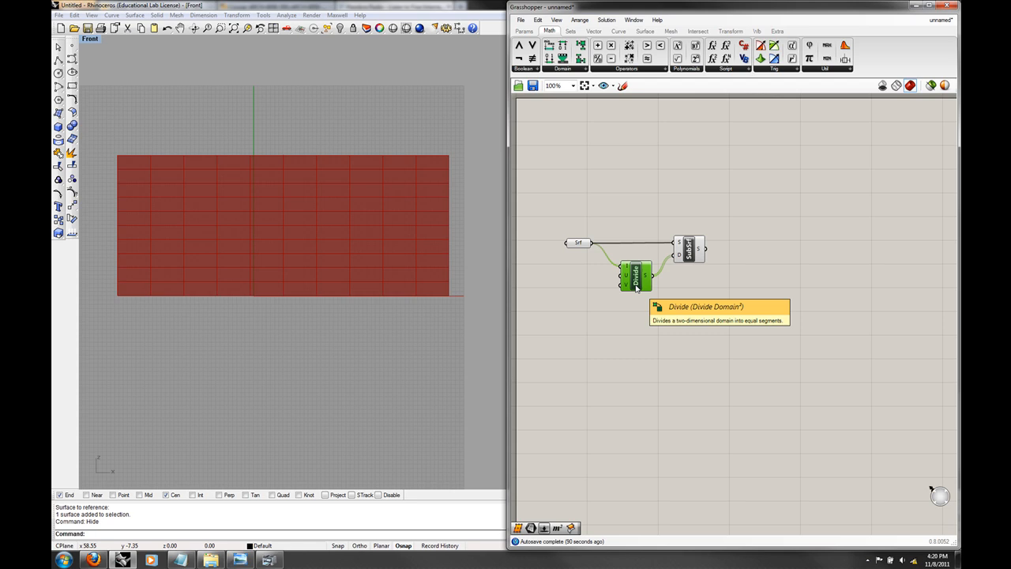
{"action": "mouse_move", "coordinate": [624, 272]}
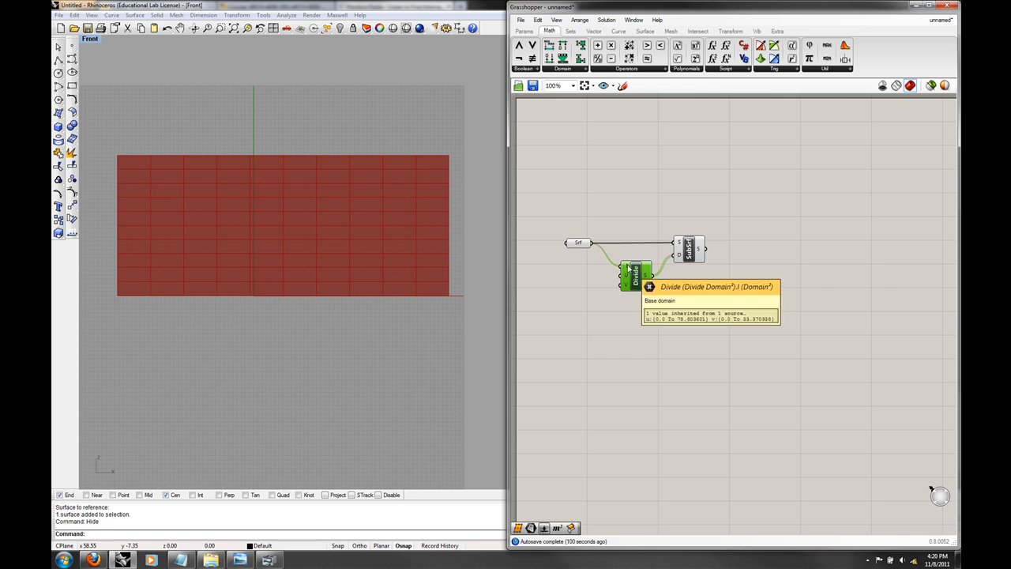
{"action": "mouse_move", "coordinate": [646, 277]}
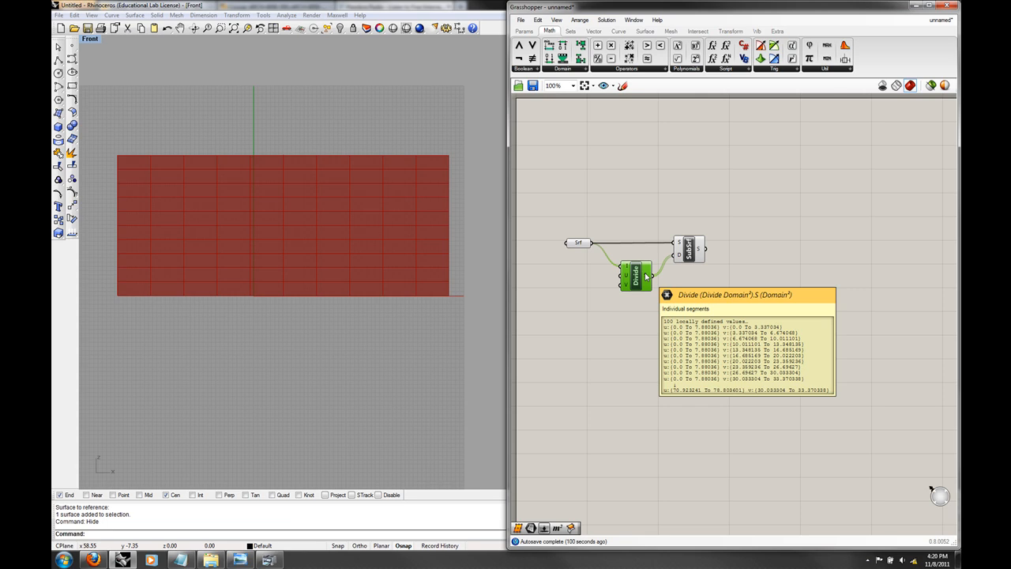
{"action": "mouse_move", "coordinate": [625, 276]}
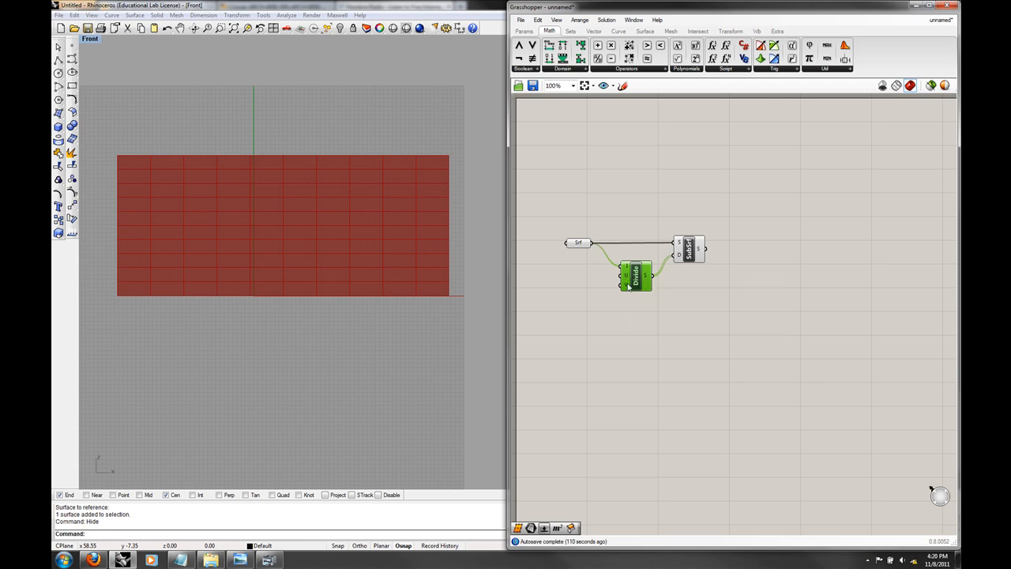
{"action": "mouse_move", "coordinate": [646, 277]}
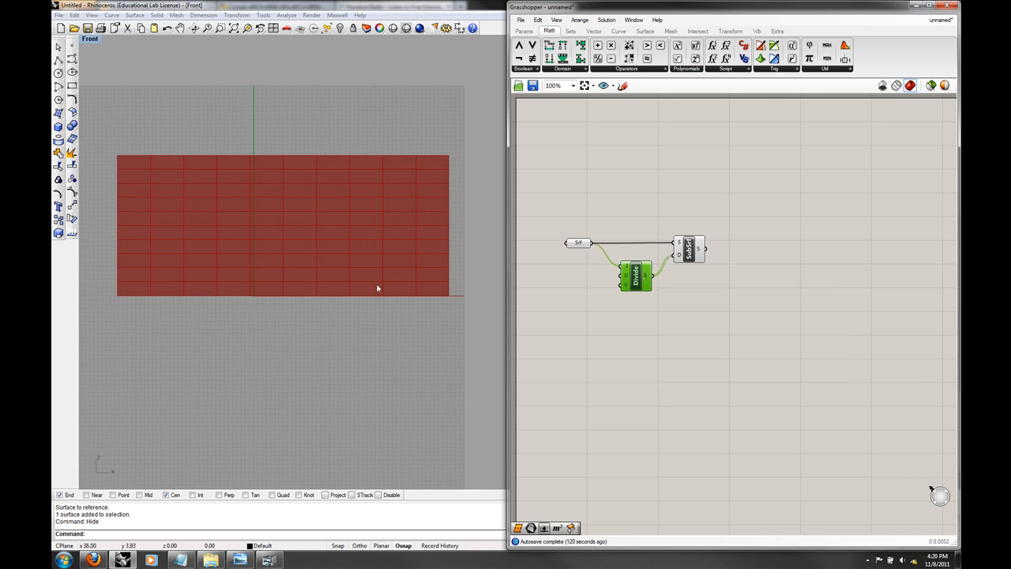
{"action": "mouse_move", "coordinate": [148, 309]}
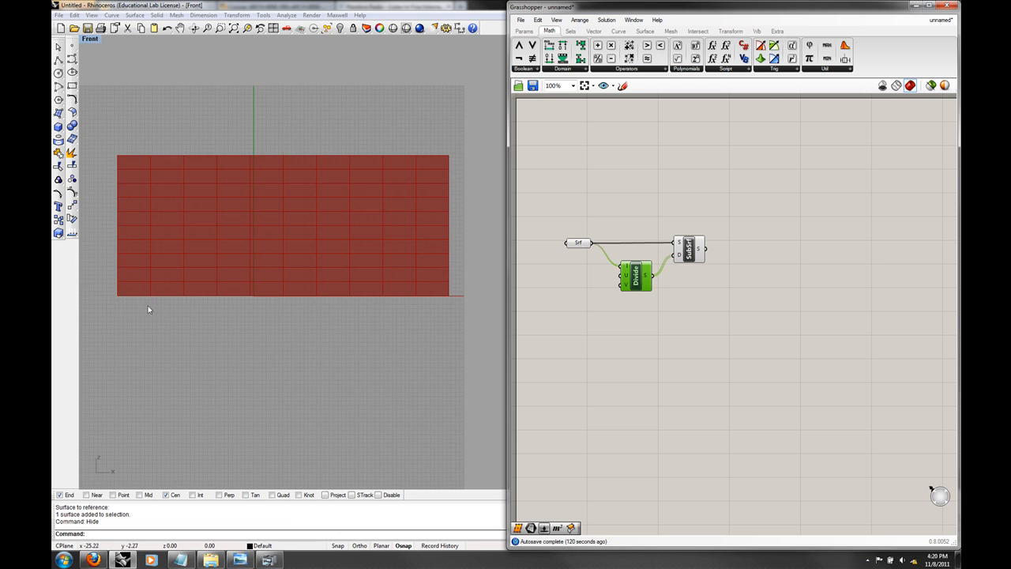
{"action": "mouse_move", "coordinate": [591, 244]}
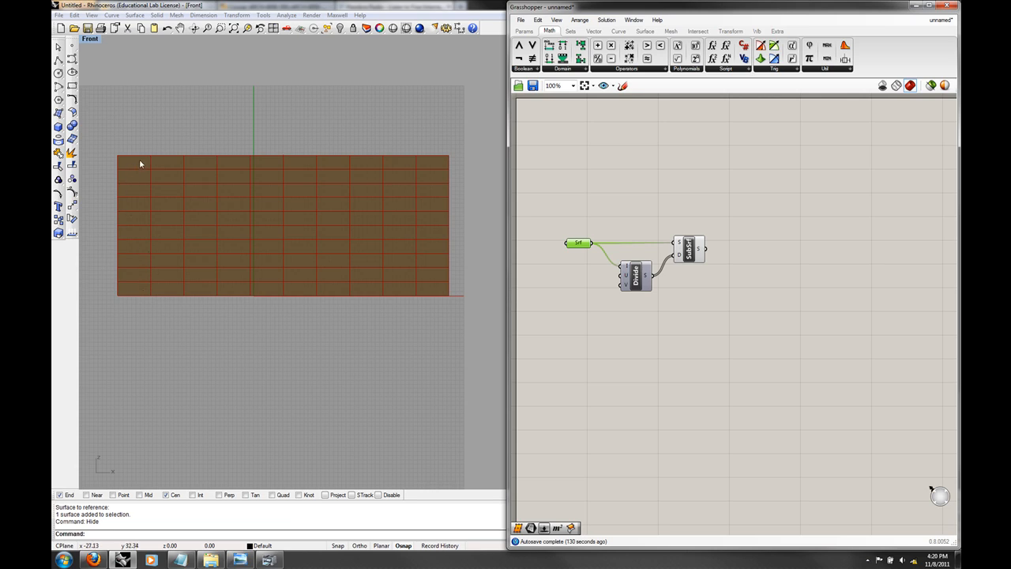
{"action": "mouse_move", "coordinate": [387, 214]}
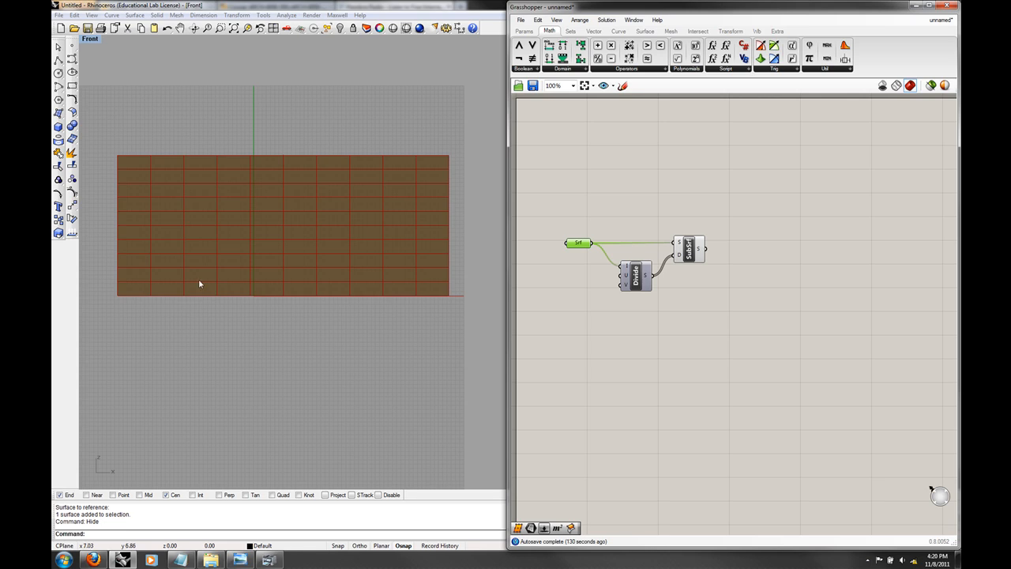
{"action": "mouse_move", "coordinate": [199, 343]}
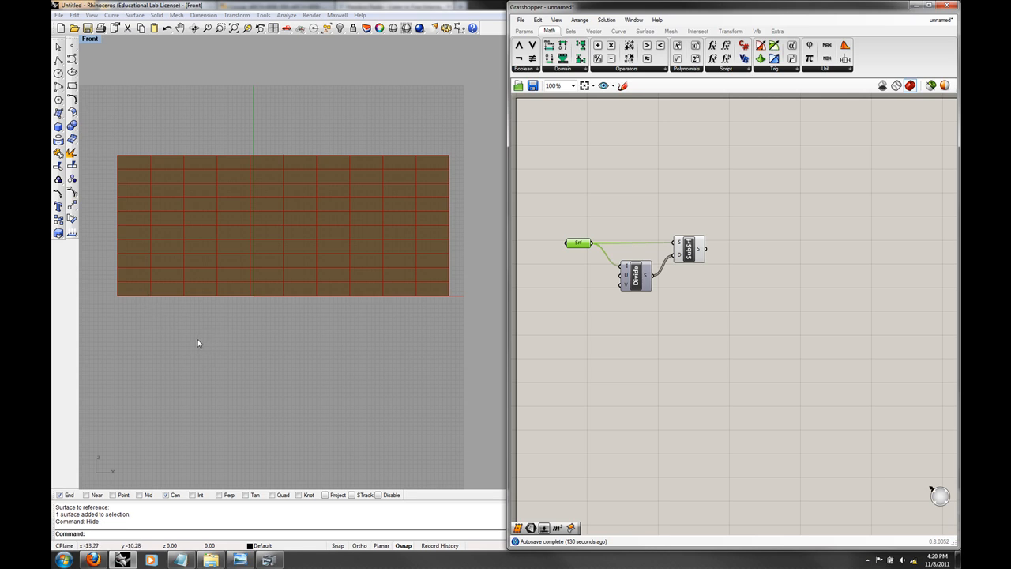
{"action": "mouse_move", "coordinate": [128, 275]}
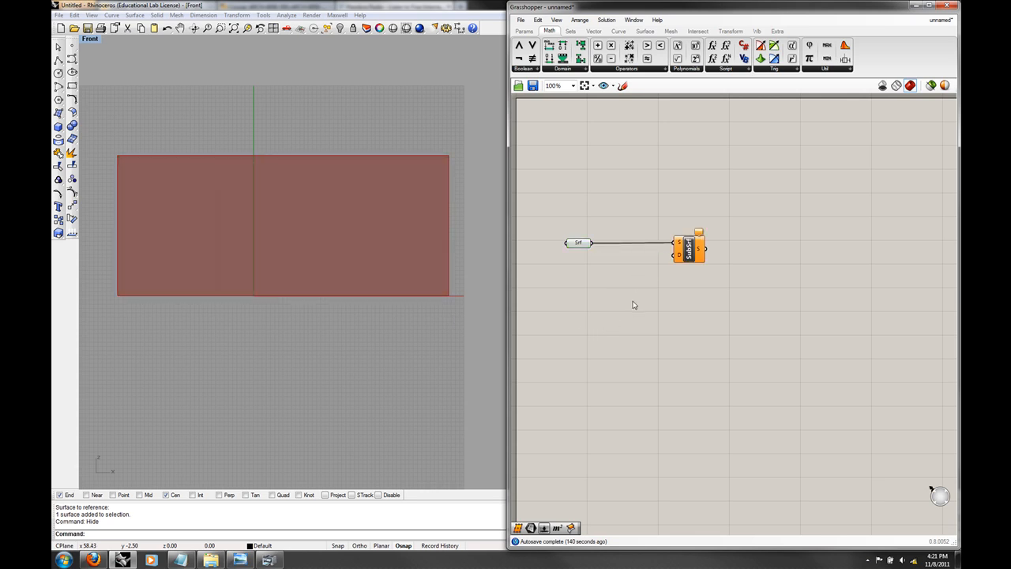
Select the newly added component and move it further right on the canvas.
{"action": "left_click", "coordinate": [689, 247]}
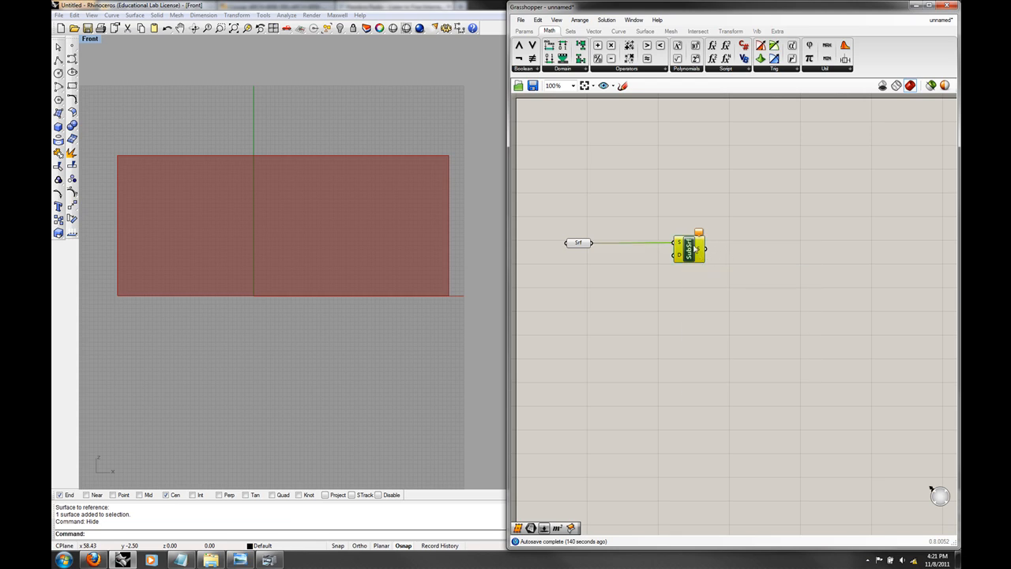
{"action": "mouse_move", "coordinate": [709, 257]}
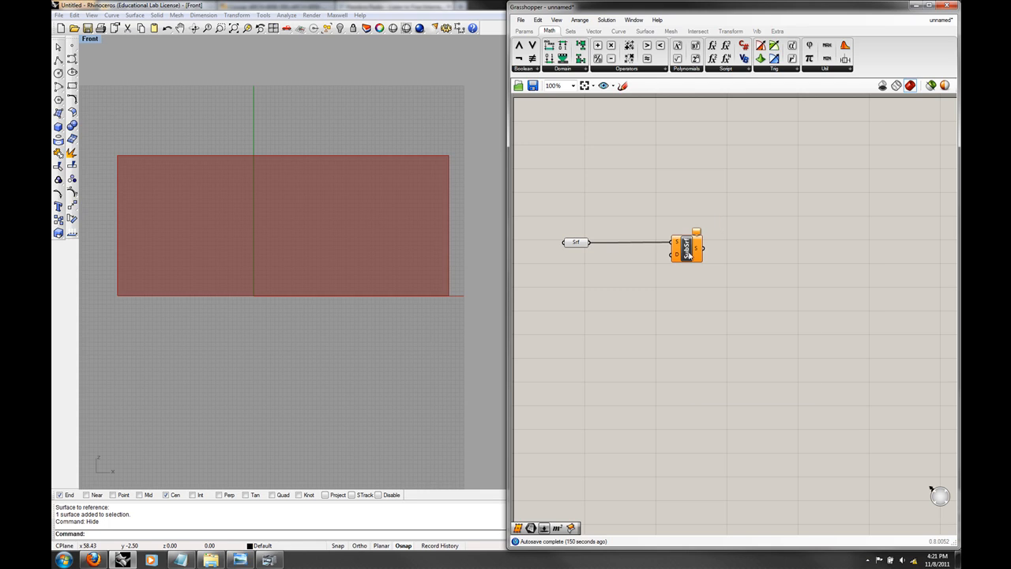
{"action": "left_click_drag", "start_coordinate": [688, 246], "coordinate": [893, 240]}
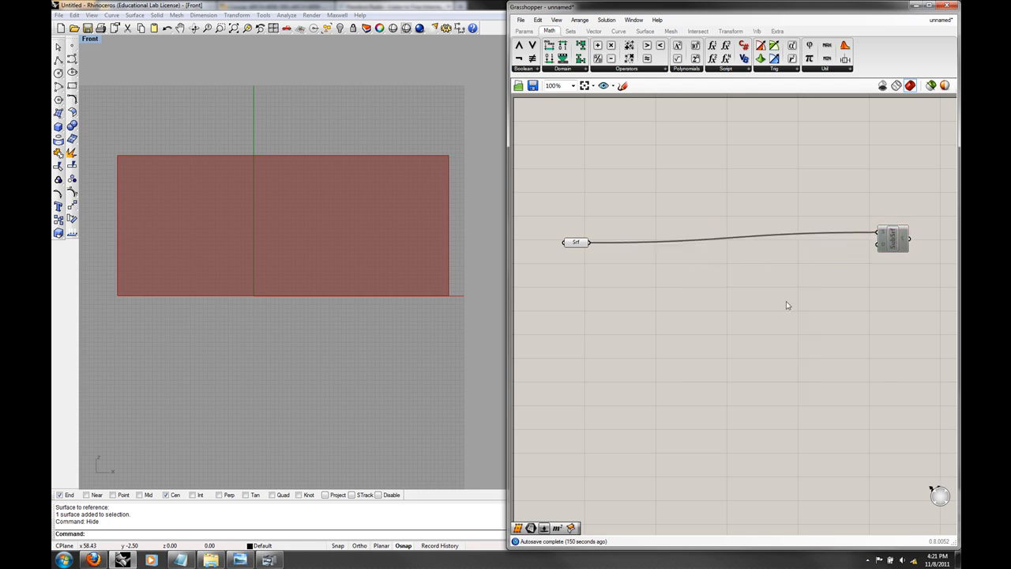
{"action": "mouse_move", "coordinate": [881, 247]}
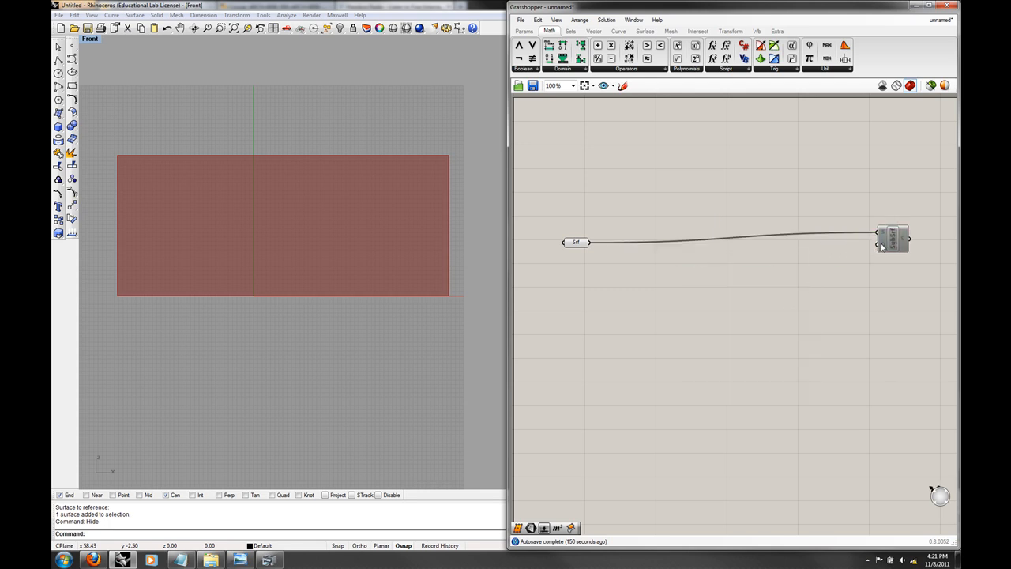
{"action": "mouse_move", "coordinate": [781, 265]}
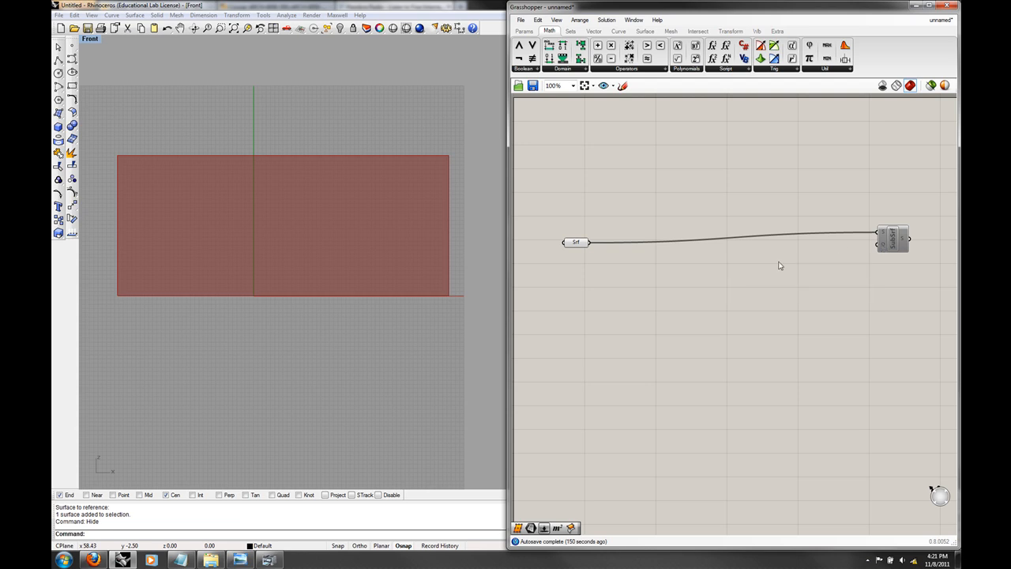
{"action": "mouse_move", "coordinate": [581, 65]}
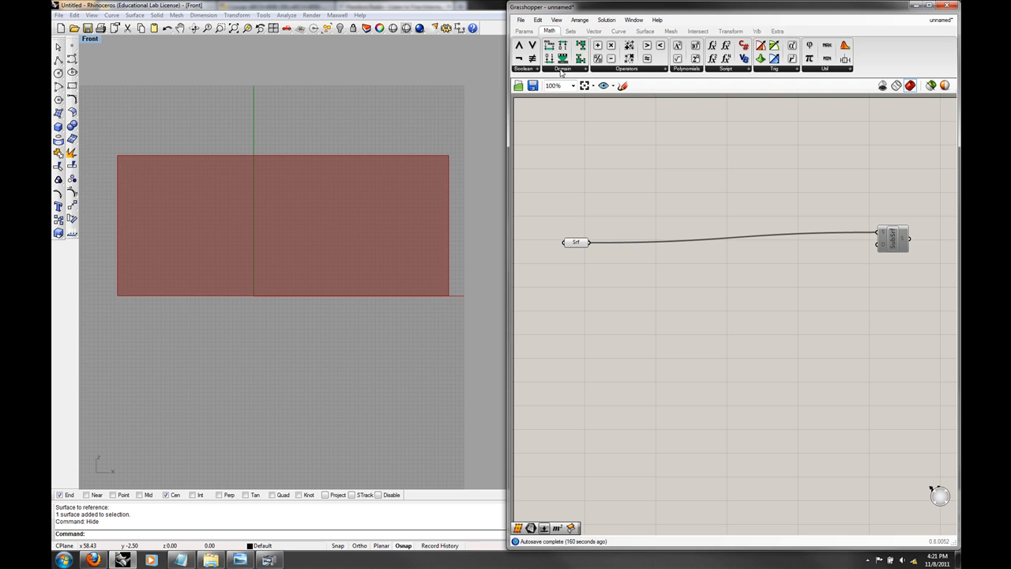
Browse the Math > Domain dropdown for a Deconstruct Domain² component.
{"action": "left_click", "coordinate": [563, 70]}
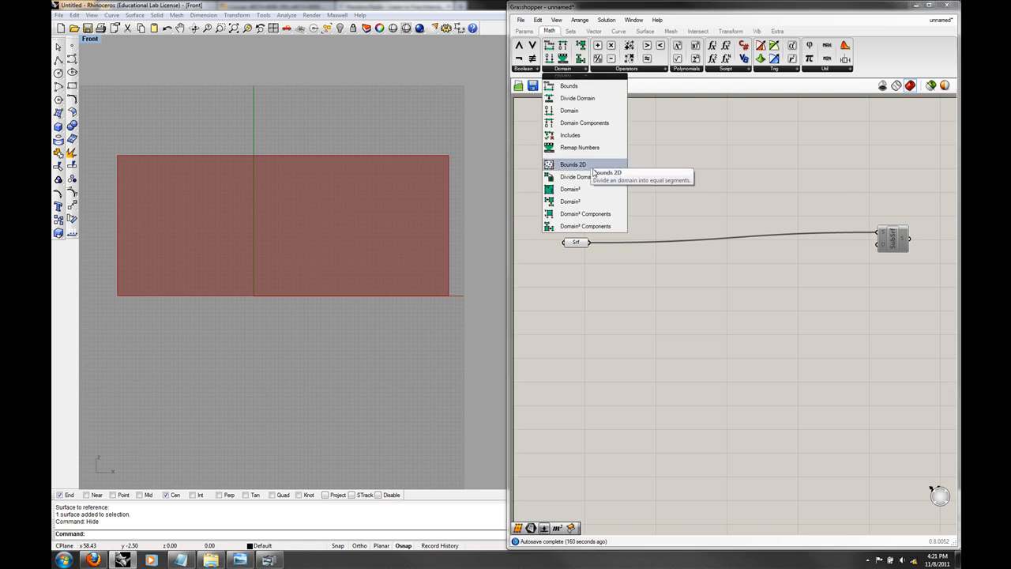
{"action": "mouse_move", "coordinate": [585, 227]}
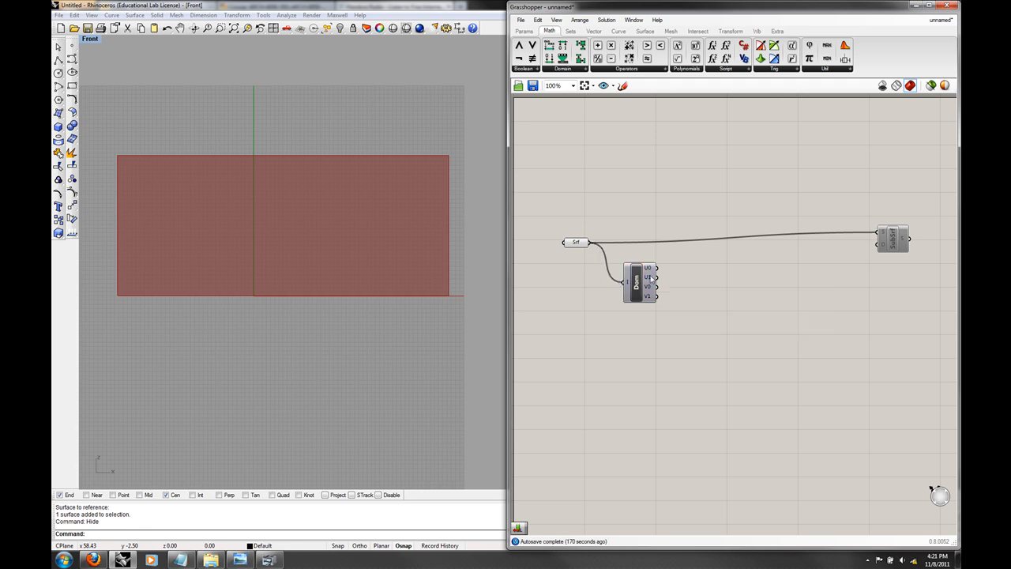
{"action": "mouse_move", "coordinate": [649, 287]}
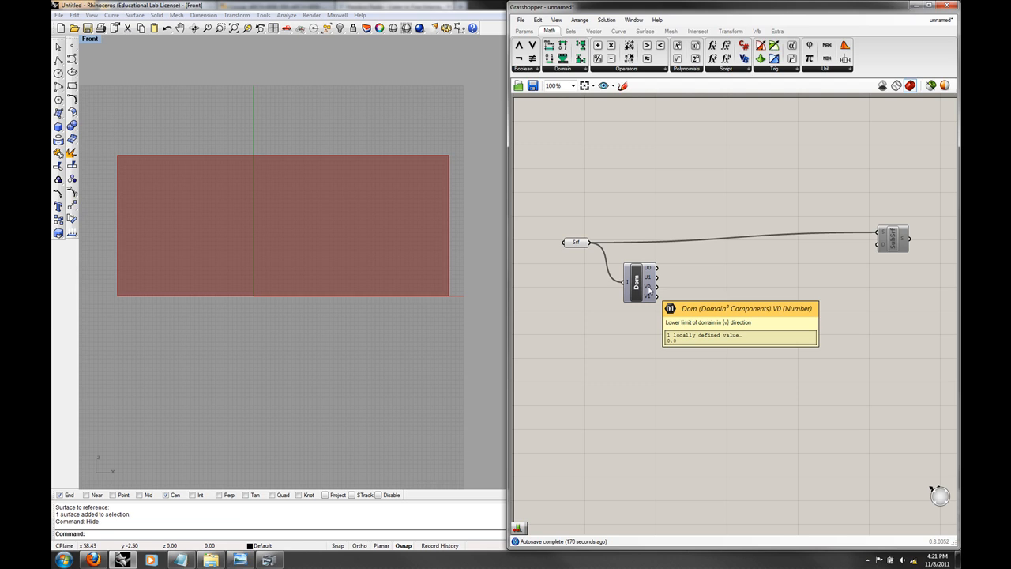
{"action": "mouse_move", "coordinate": [465, 163]}
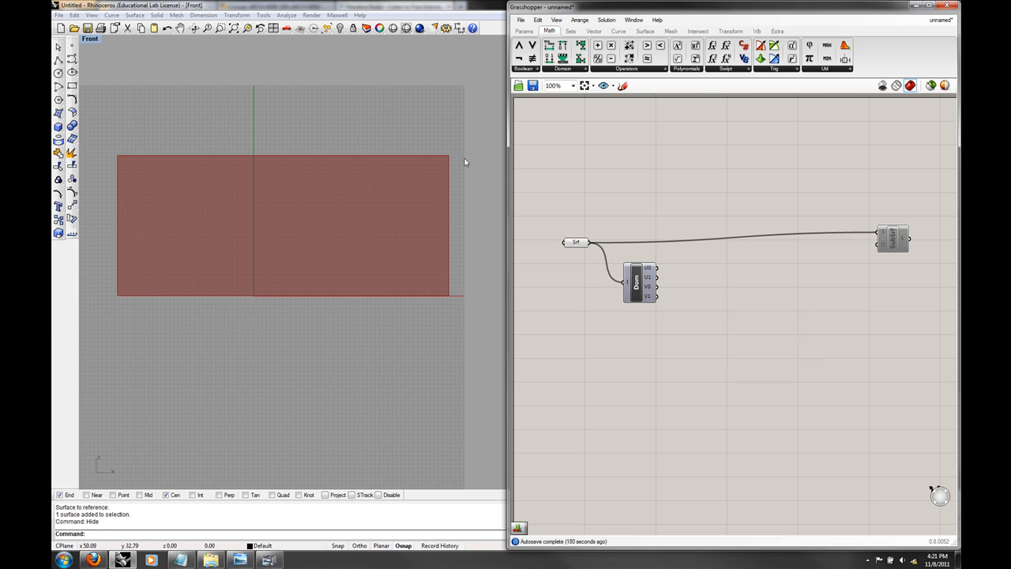
{"action": "mouse_move", "coordinate": [809, 323]}
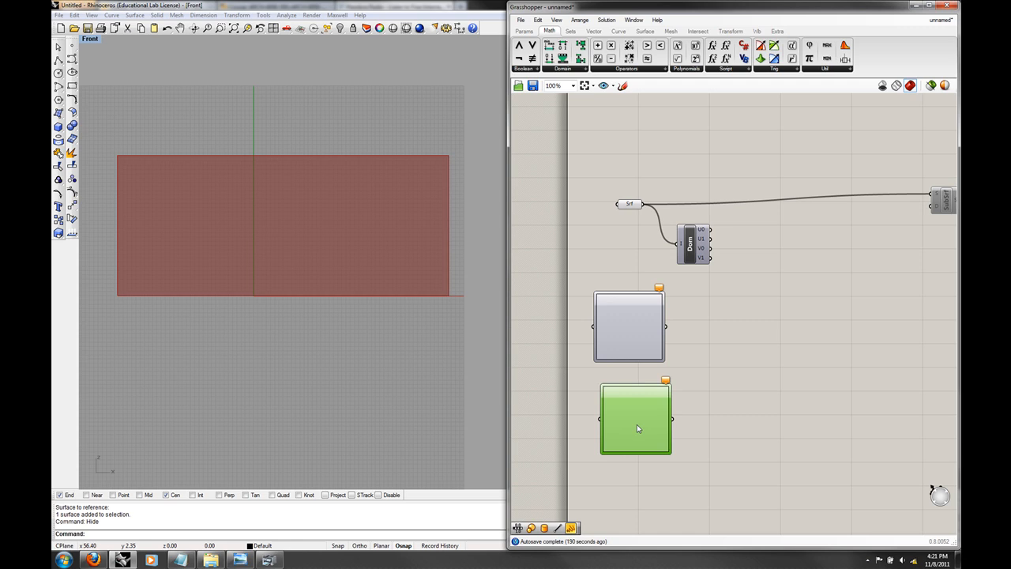
{"action": "mouse_move", "coordinate": [635, 419]}
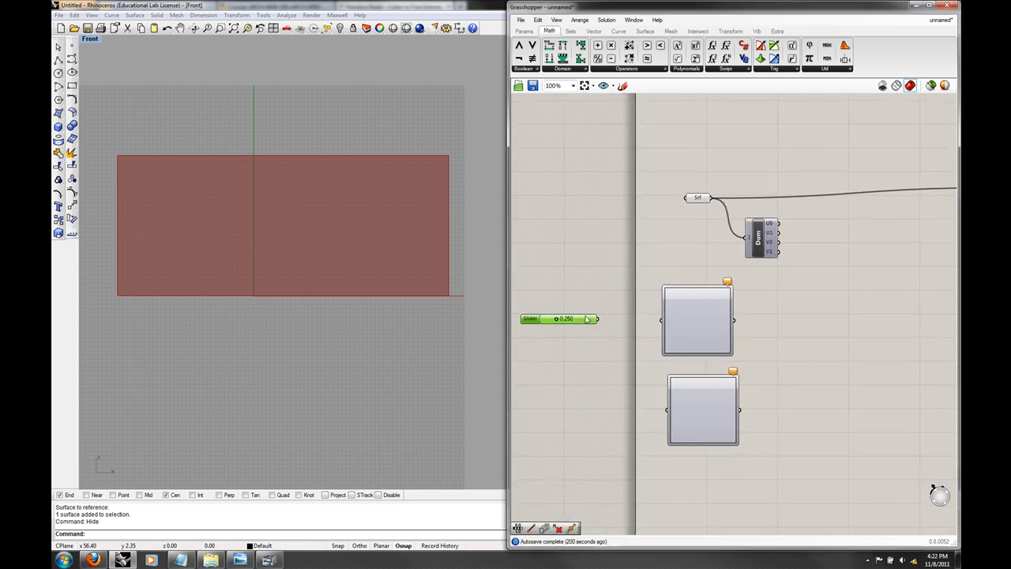
Adjust the number slider's settings and wire it toward the graph mappers.
{"action": "right_click", "coordinate": [561, 319]}
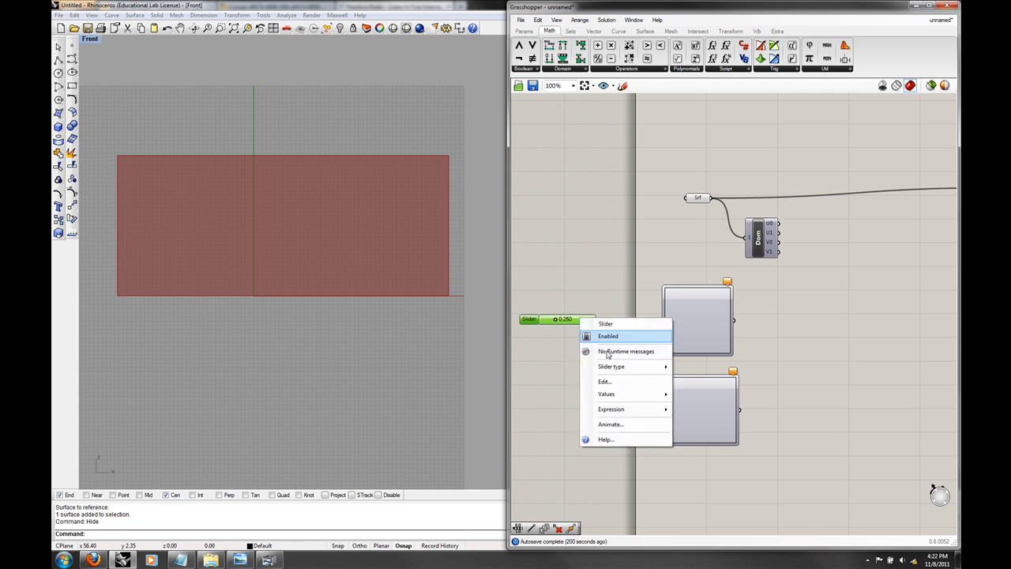
{"action": "left_click", "coordinate": [604, 381]}
{"action": "type", "text": "30"}
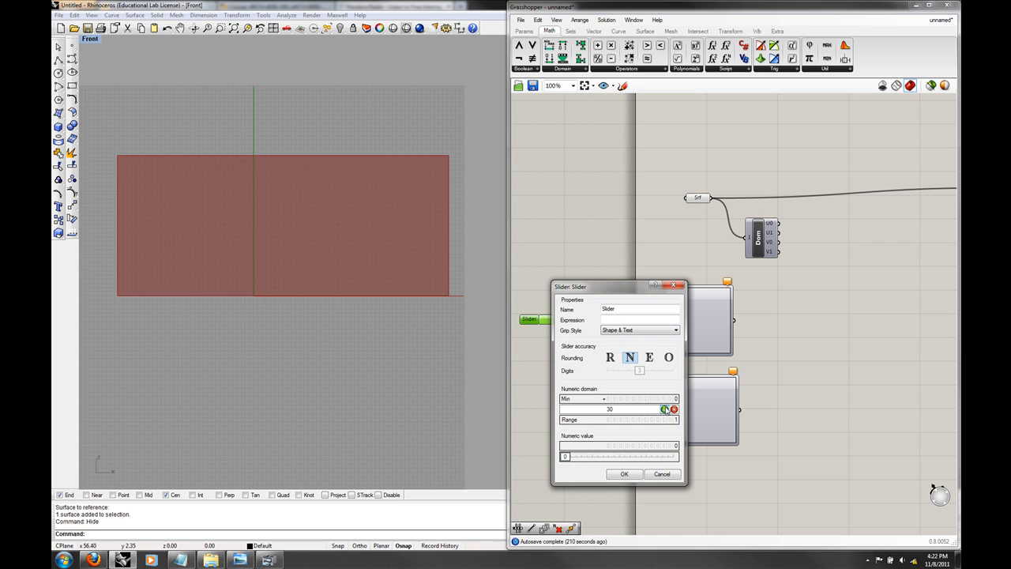
{"action": "left_click", "coordinate": [624, 474]}
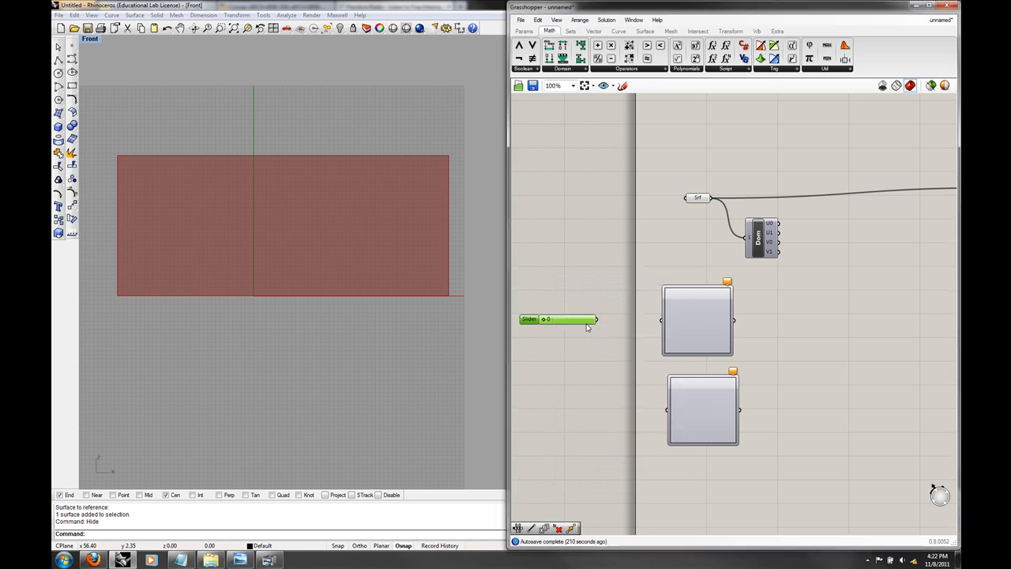
{"action": "left_click_drag", "start_coordinate": [597, 320], "coordinate": [655, 328]}
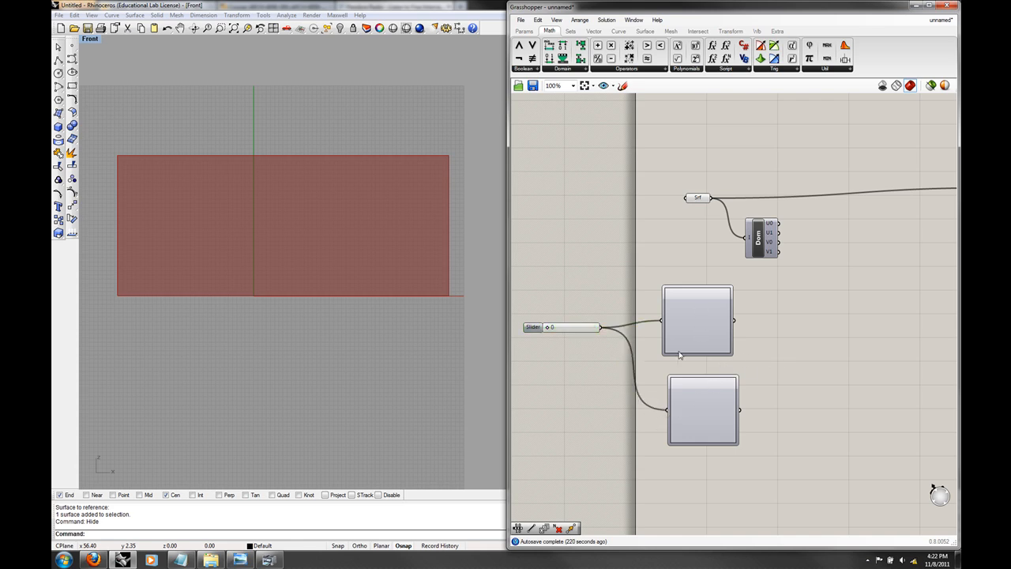
{"action": "left_click", "coordinate": [545, 327]}
{"action": "type", "text": "ra"}
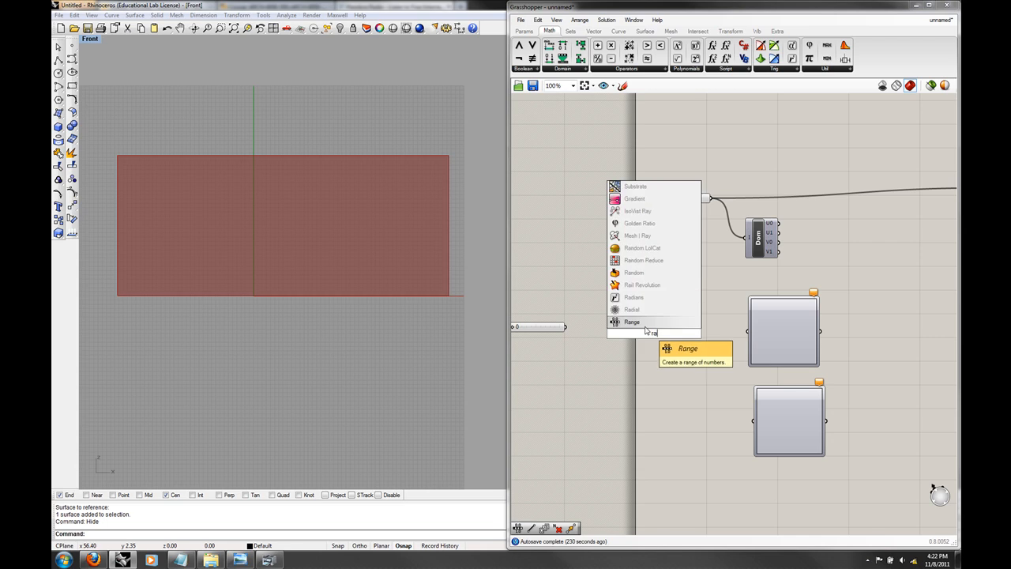
Add two Range components between the slider and the graph mappers.
{"action": "left_click", "coordinate": [632, 323]}
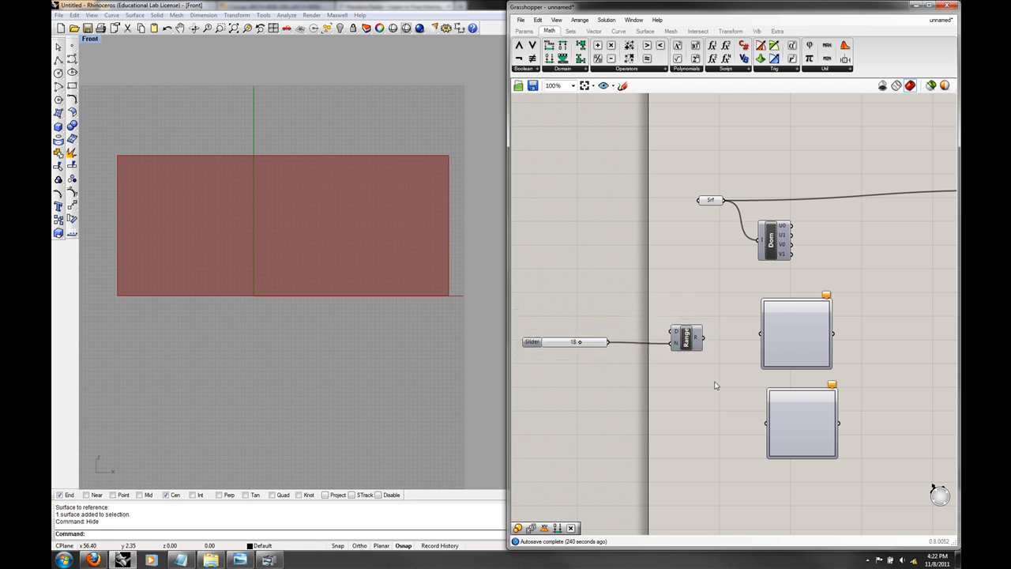
{"action": "left_click", "coordinate": [685, 338]}
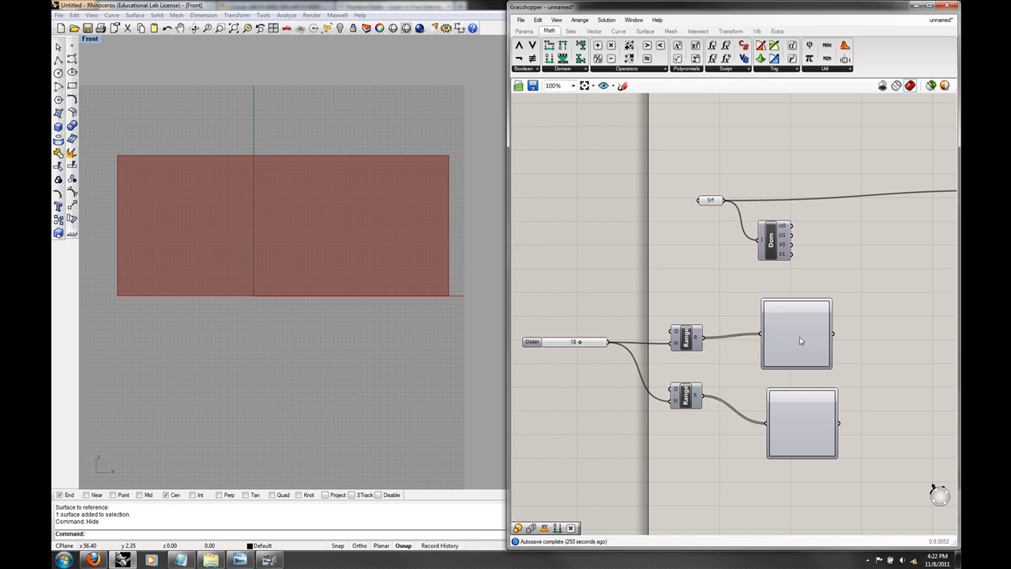
Set the top graph mapper's graph type to Linear.
{"action": "right_click", "coordinate": [796, 332]}
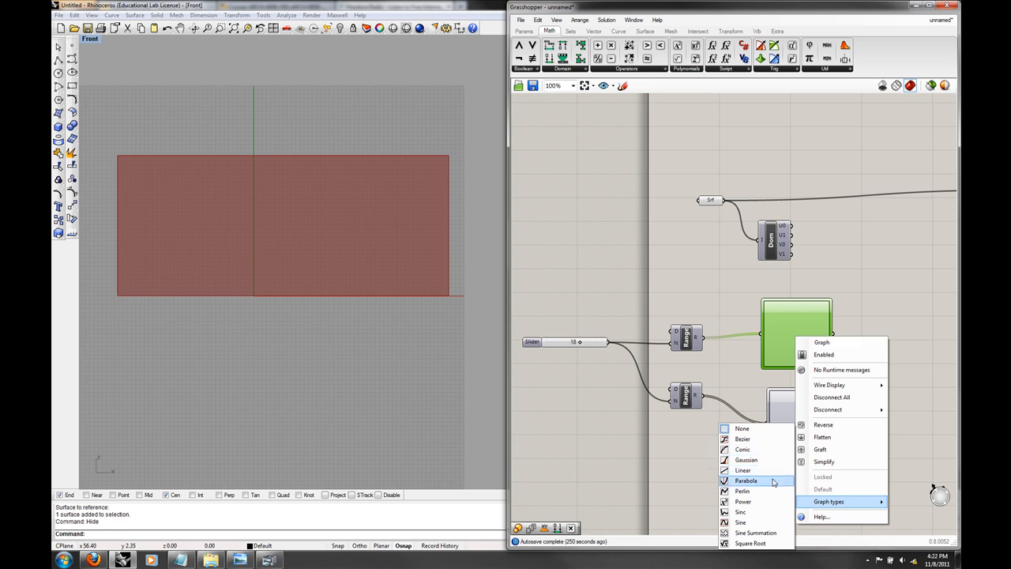
{"action": "left_click", "coordinate": [742, 471]}
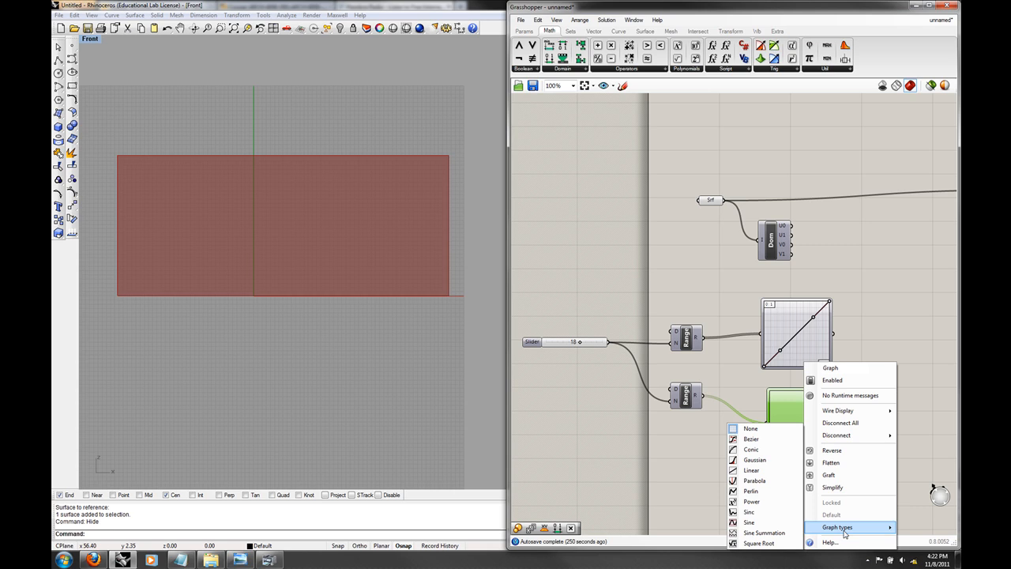
{"action": "mouse_move", "coordinate": [752, 501]}
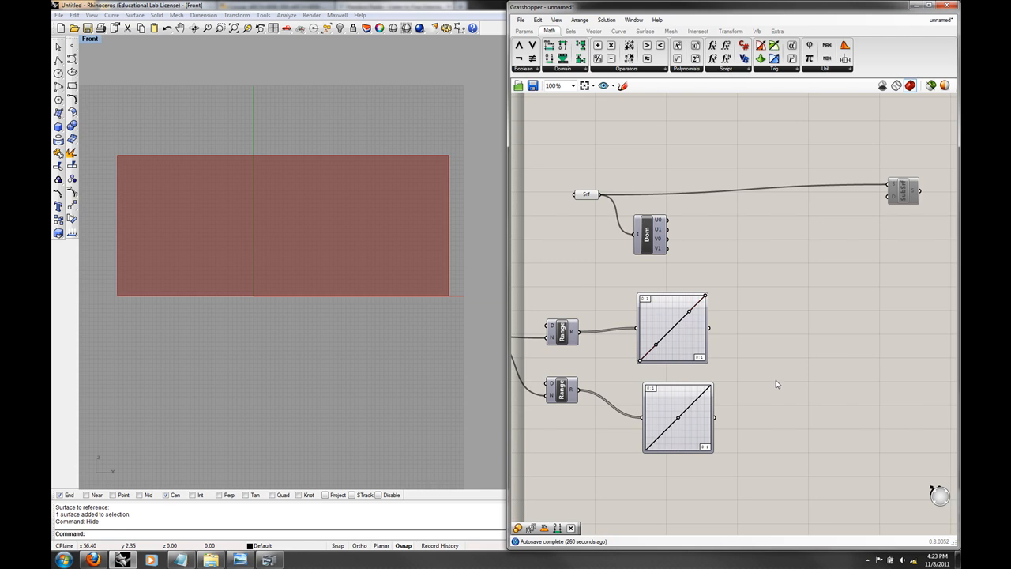
{"action": "mouse_move", "coordinate": [698, 327]}
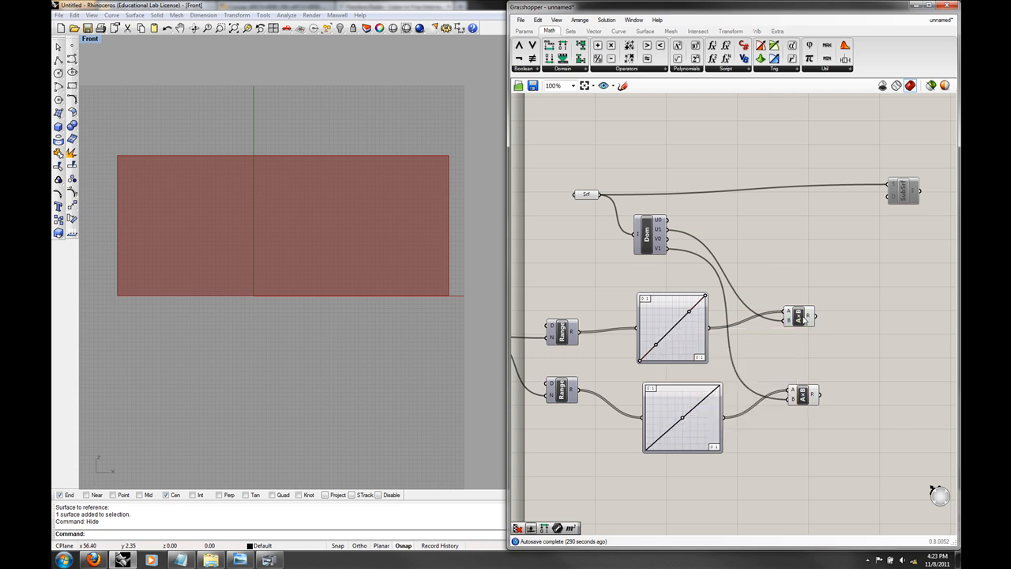
Give the top graph mapper a curved Bezier-style graph for non-uniform spacing.
{"action": "left_click", "coordinate": [673, 327]}
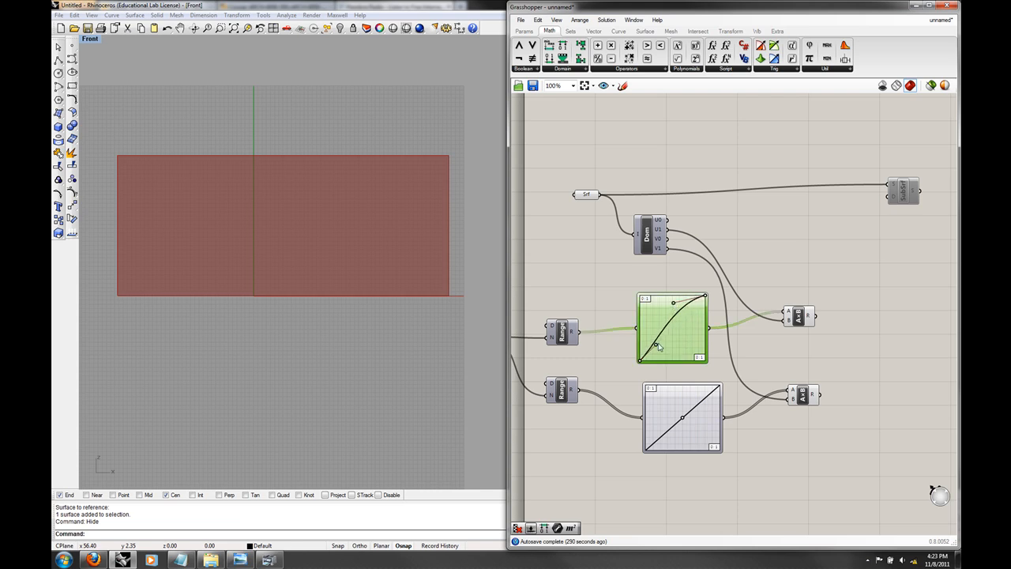
{"action": "mouse_move", "coordinate": [809, 316]}
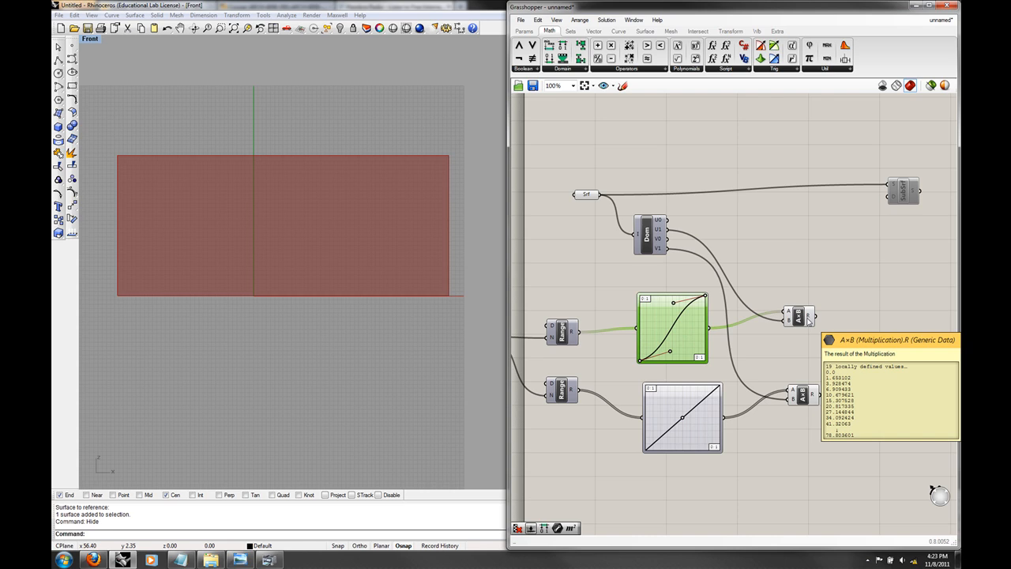
{"action": "mouse_move", "coordinate": [709, 244]}
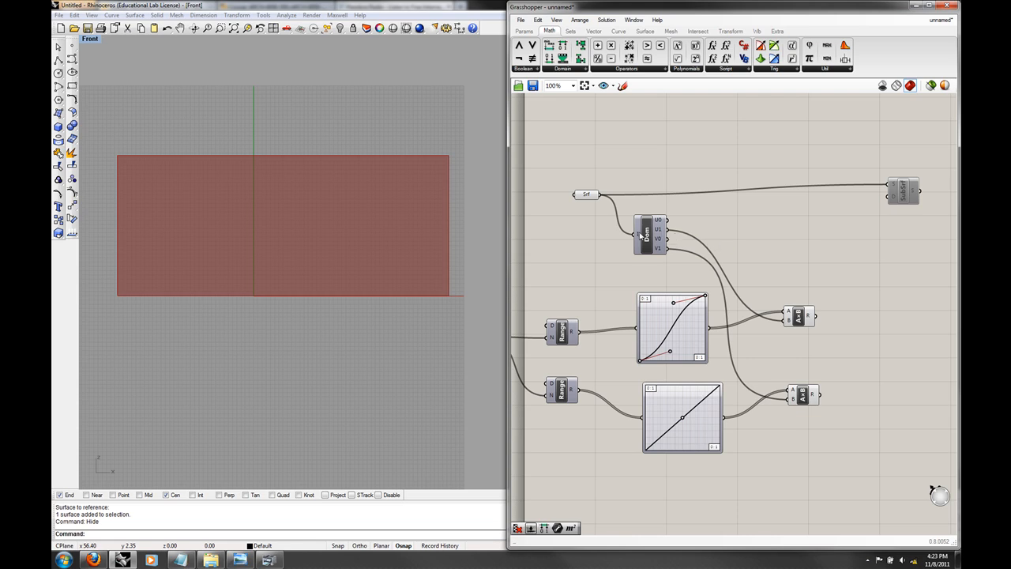
{"action": "mouse_move", "coordinate": [657, 237]}
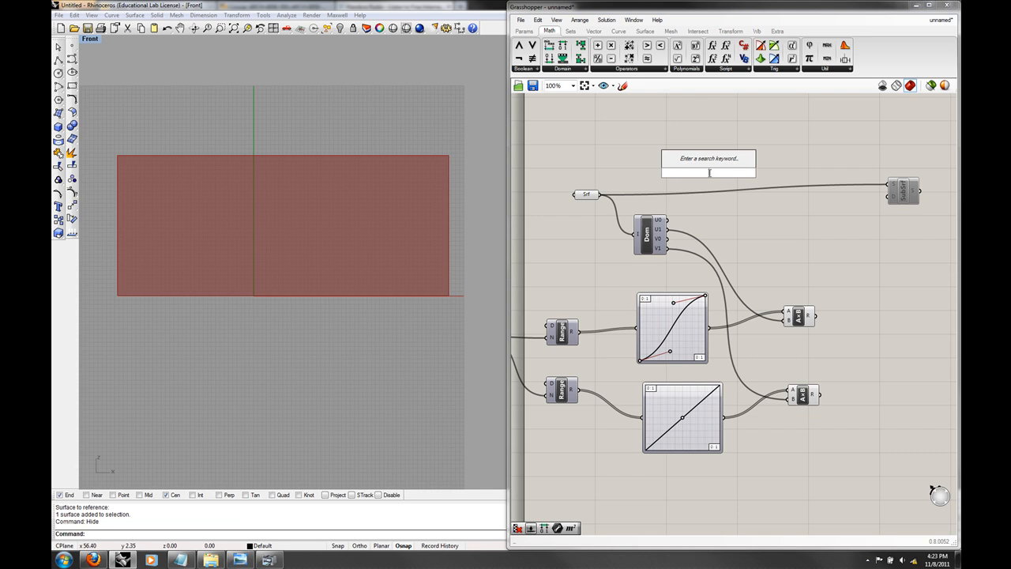
Add Divide Domain² from the 'div' search and wire the surface into it.
{"action": "type", "text": "div"}
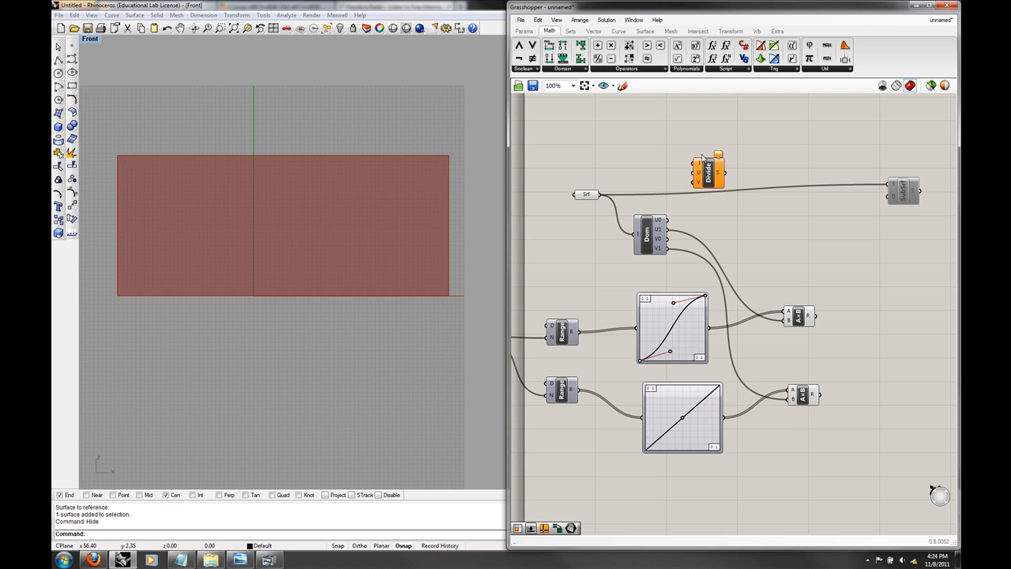
{"action": "left_click_drag", "start_coordinate": [708, 171], "coordinate": [725, 154]}
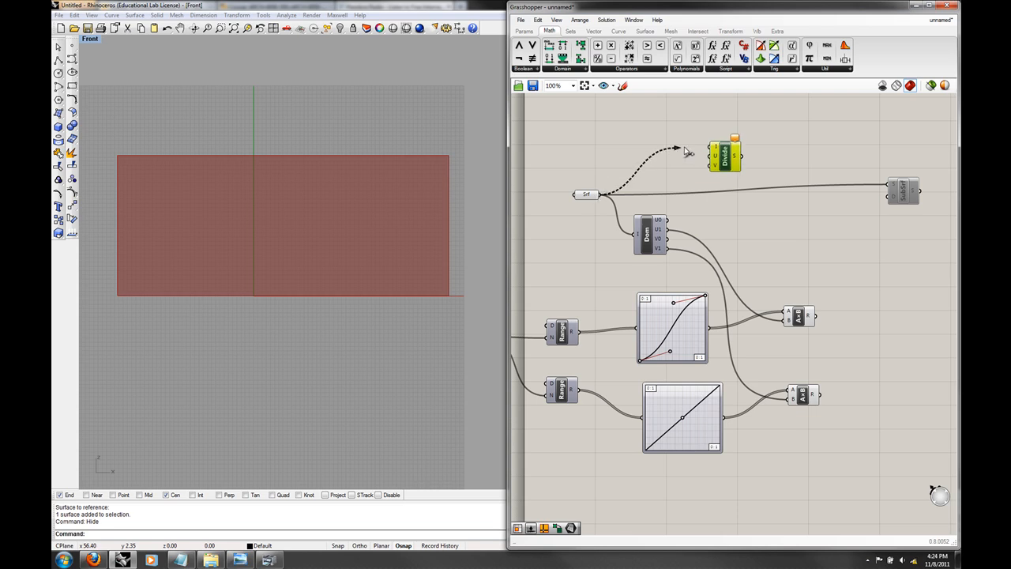
{"action": "mouse_move", "coordinate": [734, 158]}
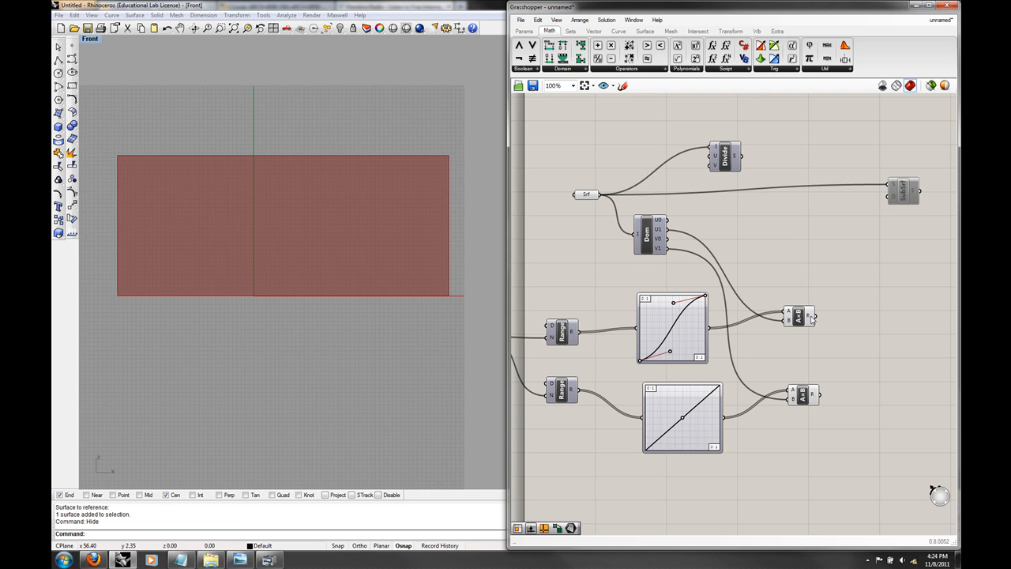
{"action": "mouse_move", "coordinate": [680, 332]}
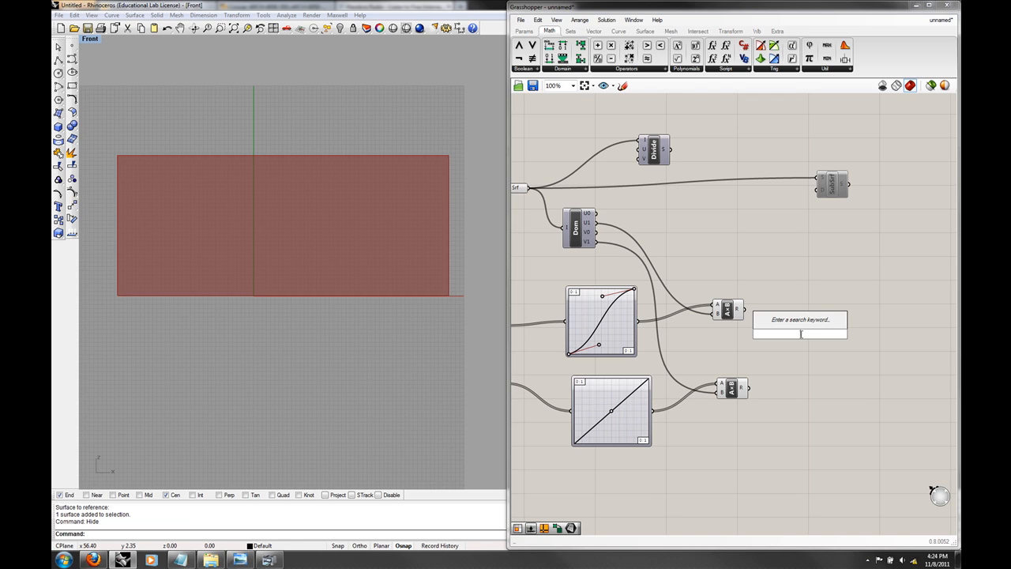
Add a Construct Domain component from the 'dom' search.
{"action": "type", "text": "dom"}
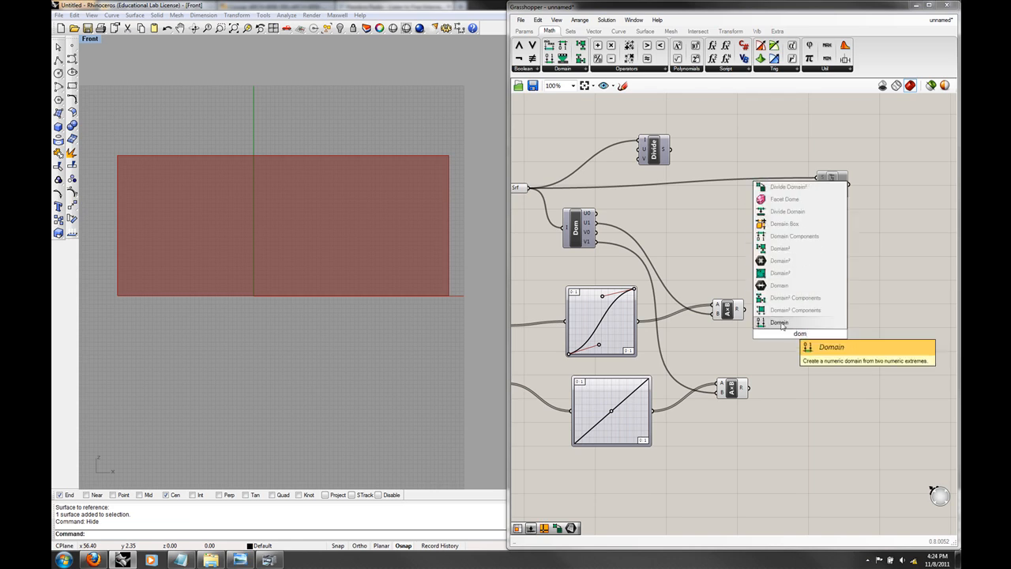
{"action": "left_click", "coordinate": [779, 322]}
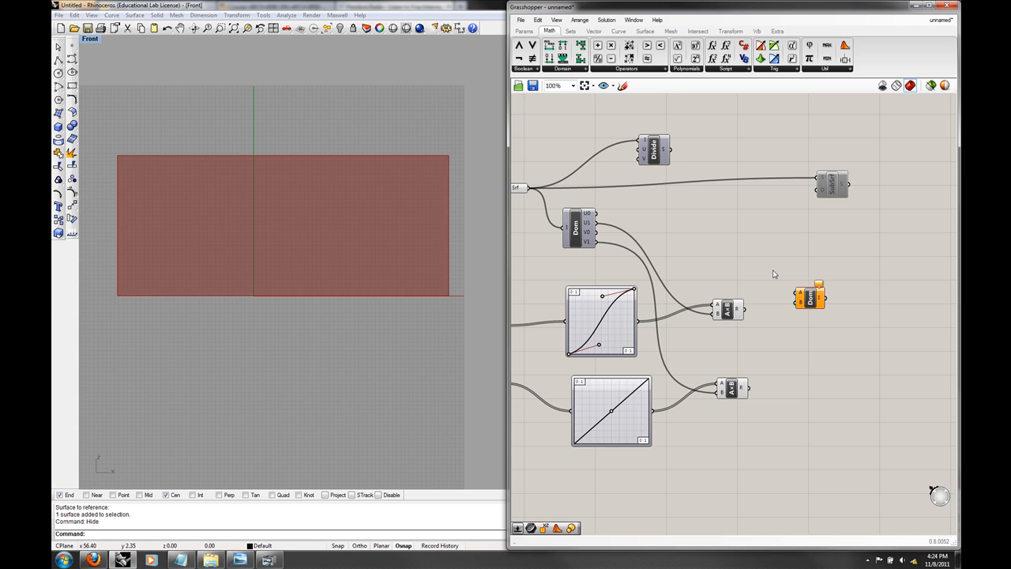
{"action": "mouse_move", "coordinate": [799, 297]}
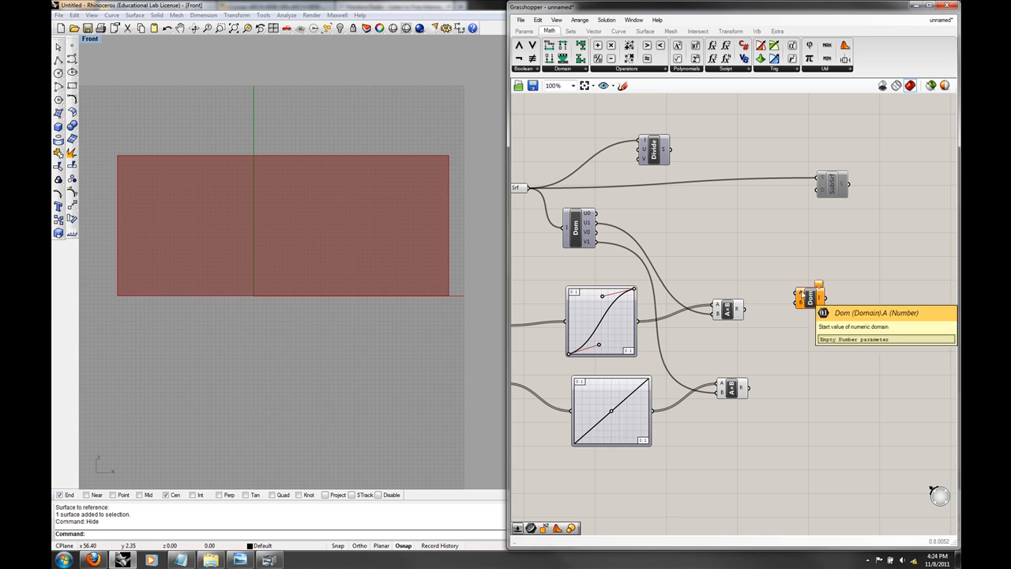
{"action": "mouse_move", "coordinate": [803, 297]}
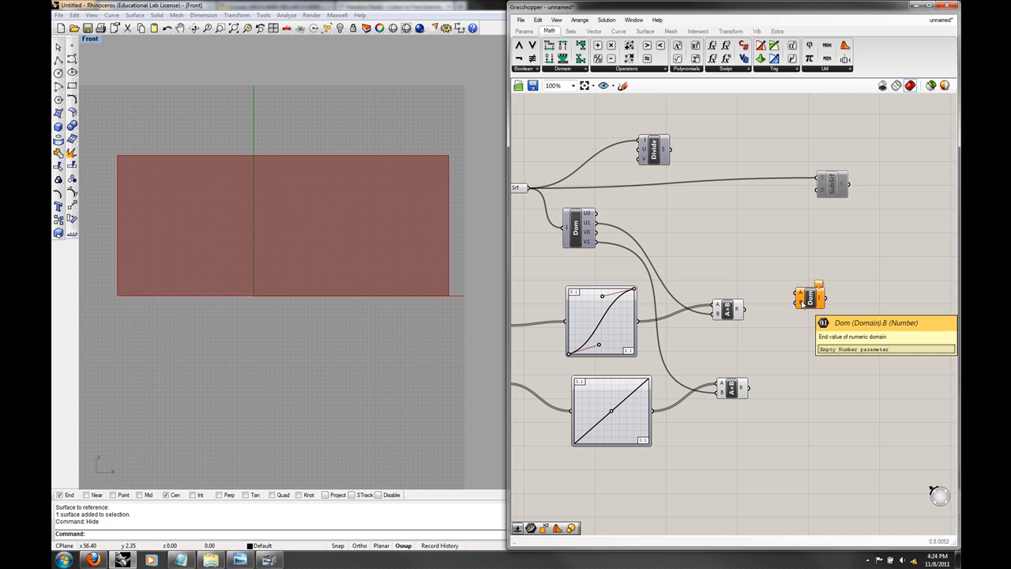
{"action": "mouse_move", "coordinate": [739, 310]}
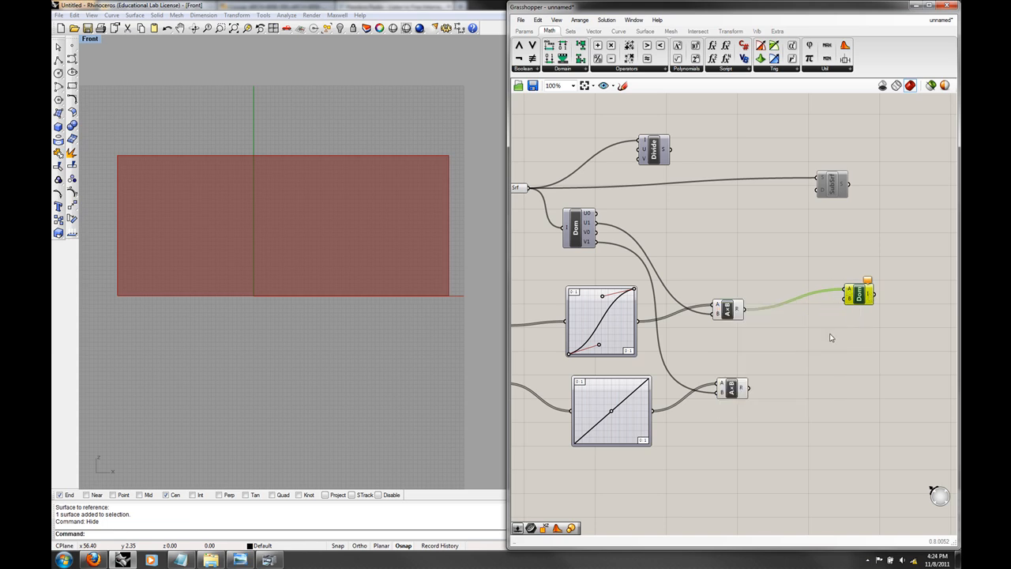
{"action": "mouse_move", "coordinate": [664, 151]}
{"action": "type", "text": "sft"}
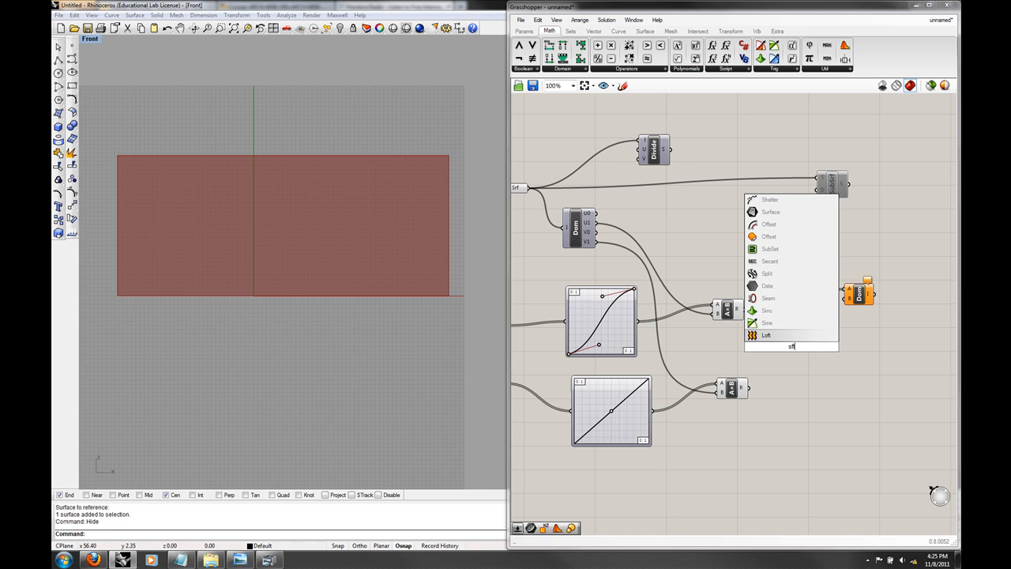
Add a Shift List component to supply the domain end values.
{"action": "type", "text": "hi"}
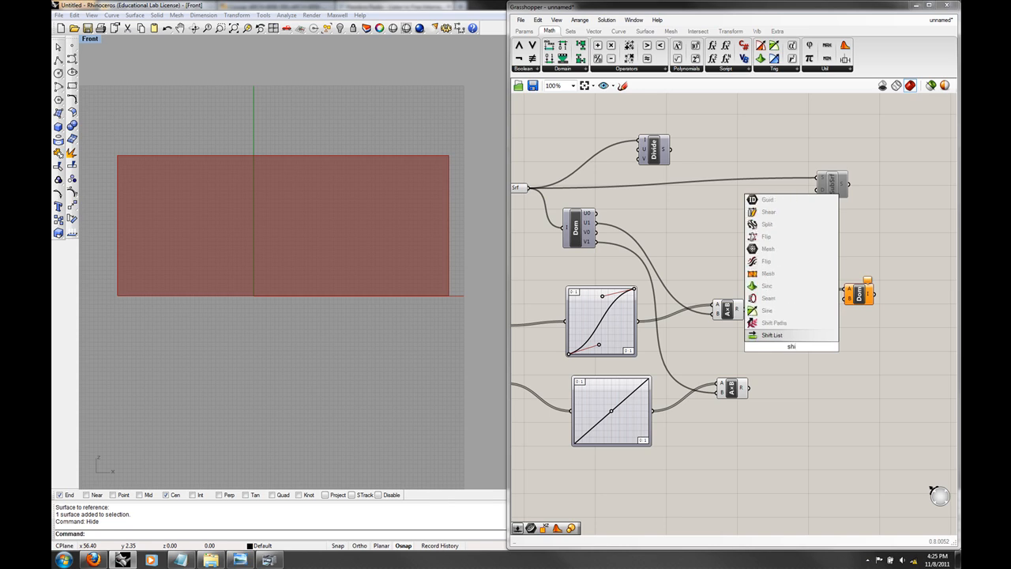
{"action": "left_click", "coordinate": [771, 335]}
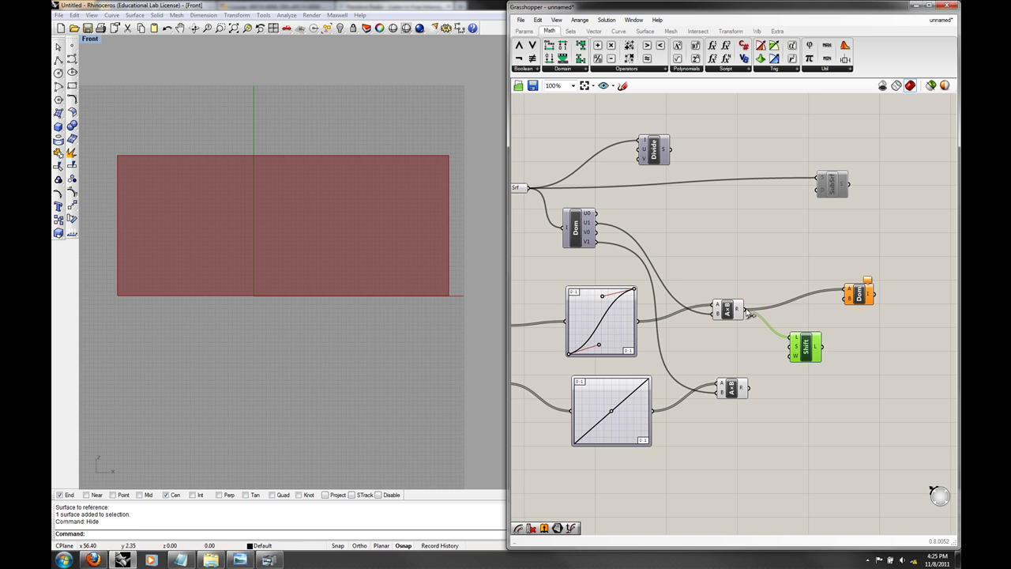
{"action": "mouse_move", "coordinate": [736, 310]}
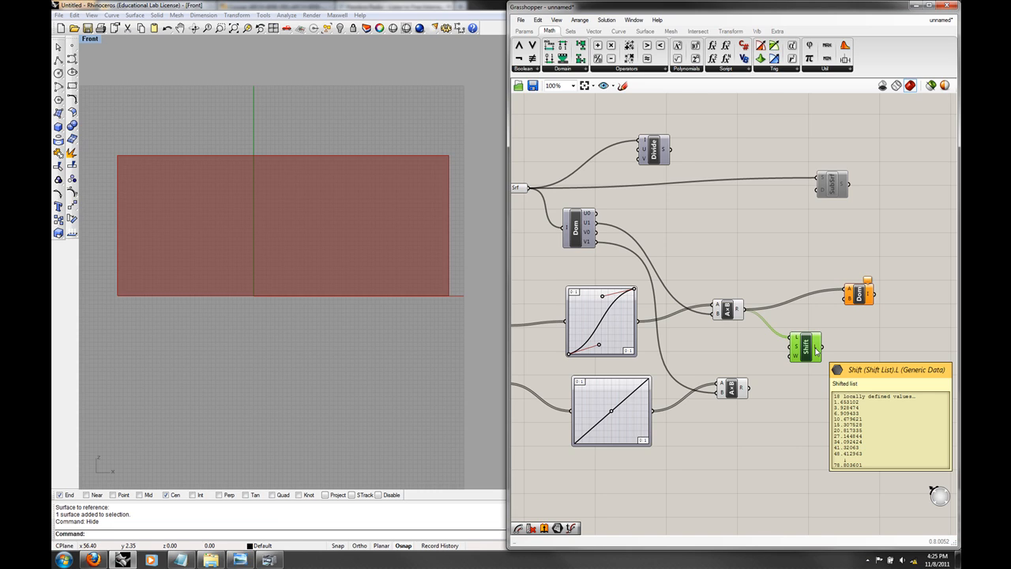
{"action": "mouse_move", "coordinate": [834, 351]}
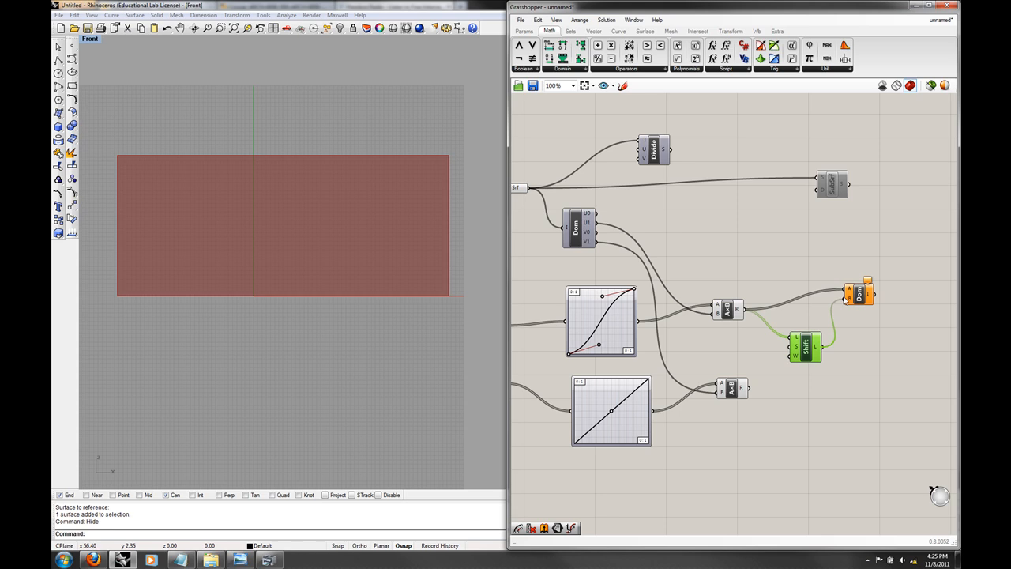
{"action": "mouse_move", "coordinate": [860, 294]}
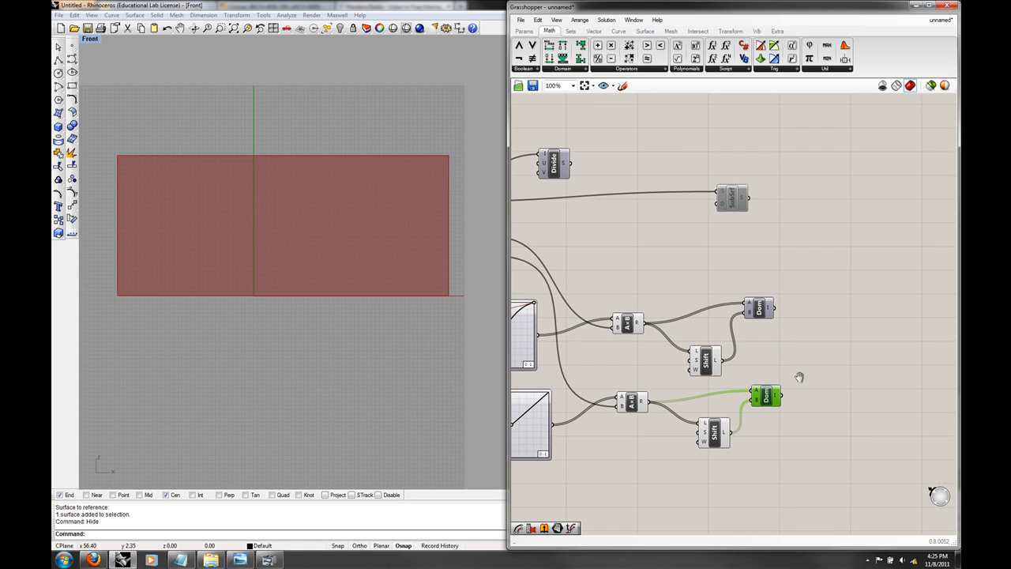
{"action": "mouse_move", "coordinate": [802, 378]}
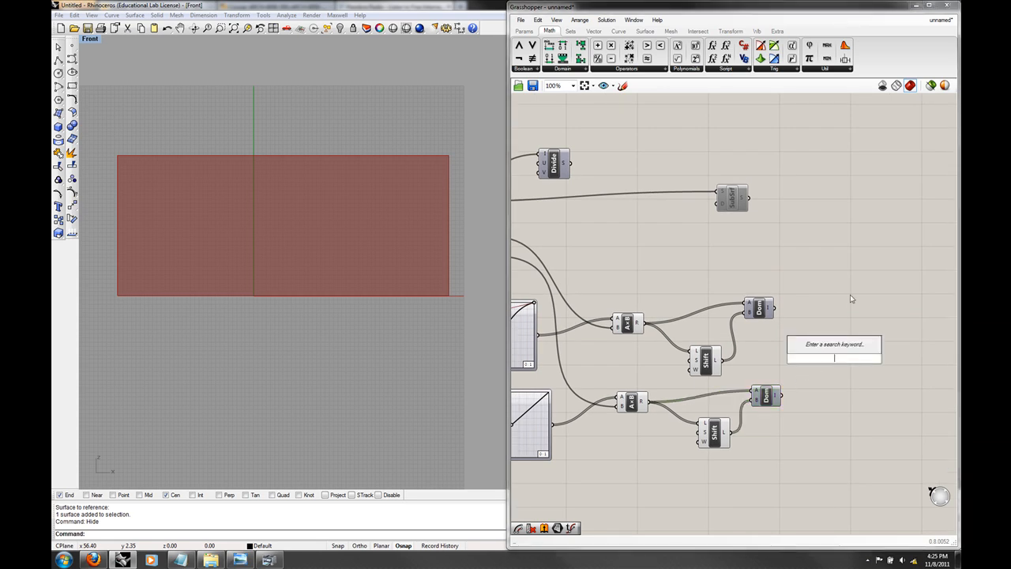
Add Construct Domain² from Math > Domain to merge the U and V domains.
{"action": "left_click", "coordinate": [562, 68]}
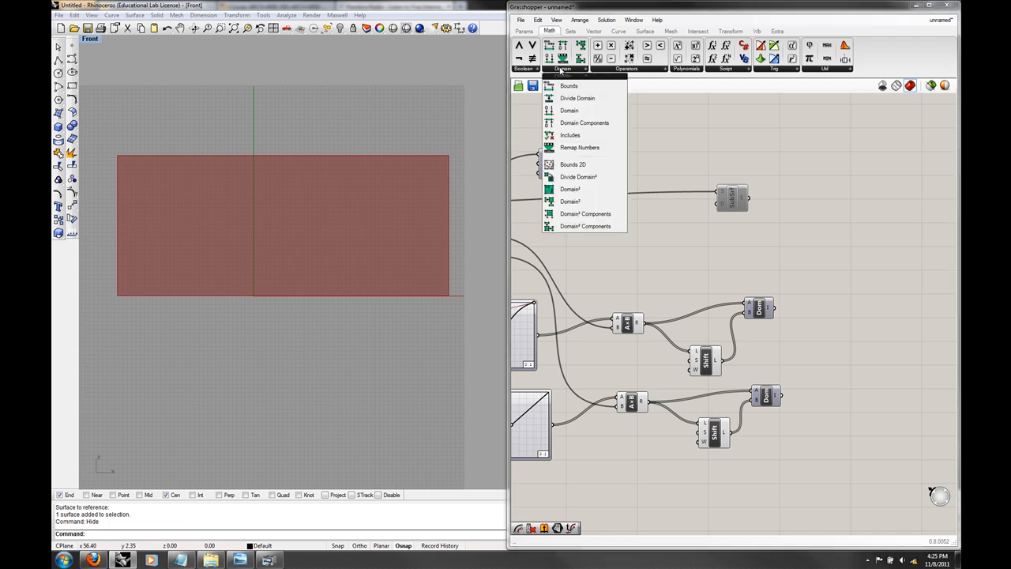
{"action": "mouse_move", "coordinate": [569, 189]}
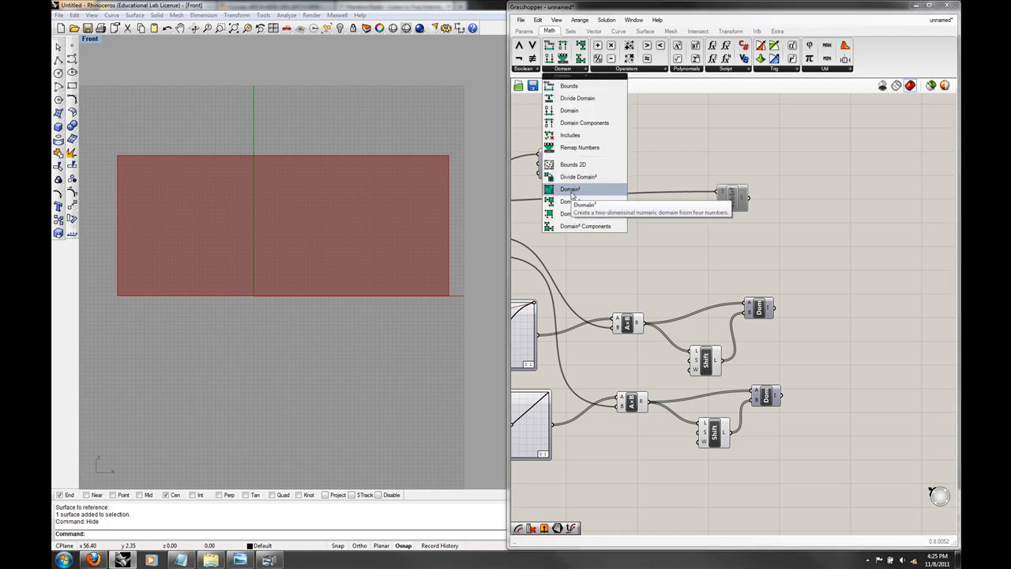
{"action": "left_click", "coordinate": [570, 189]}
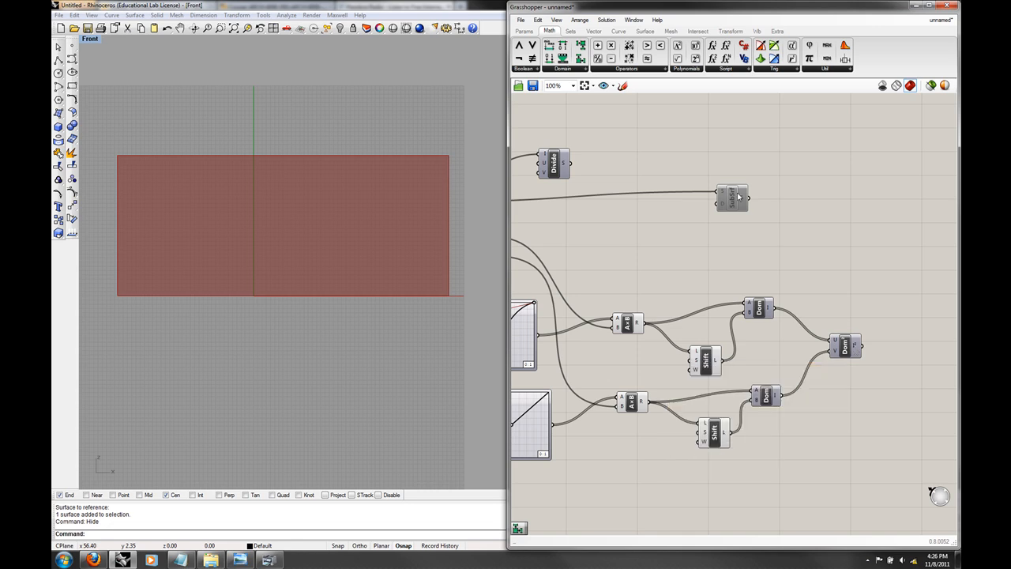
{"action": "right_click", "coordinate": [847, 196]}
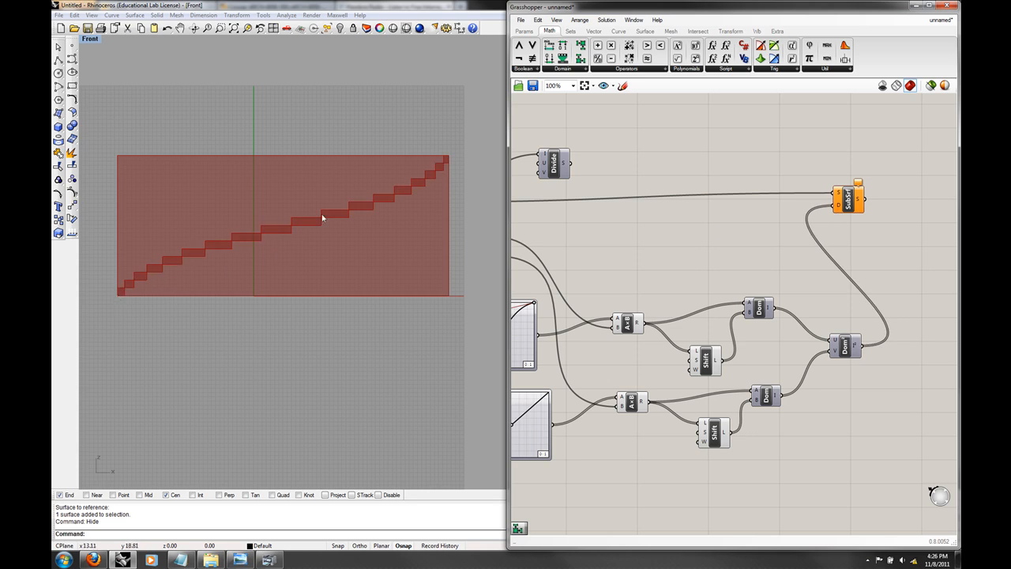
{"action": "mouse_move", "coordinate": [354, 231]}
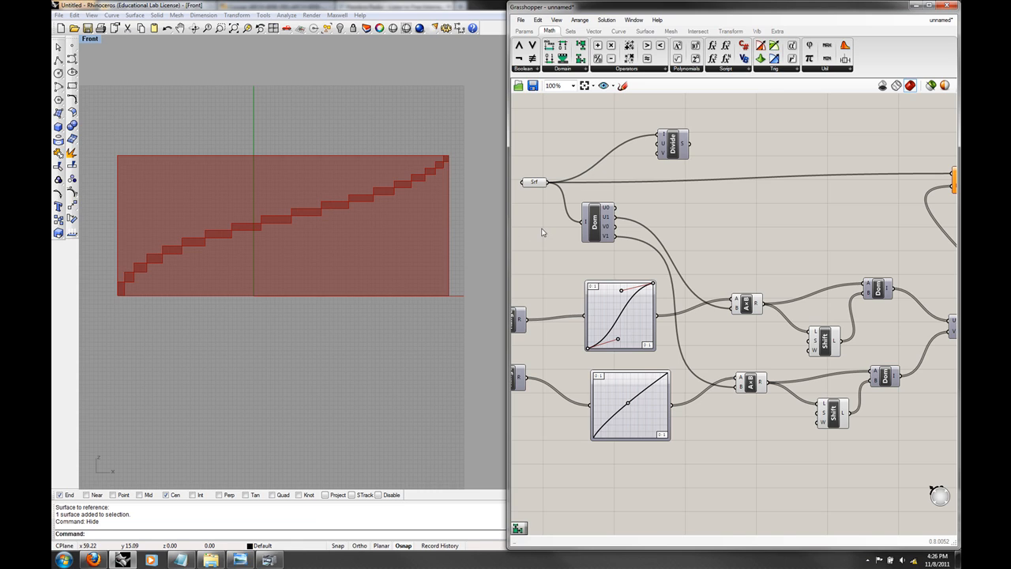
Hide the reference surface preview and graft the Domain² input so Isotrim panels fill the surface.
{"action": "right_click", "coordinate": [536, 183]}
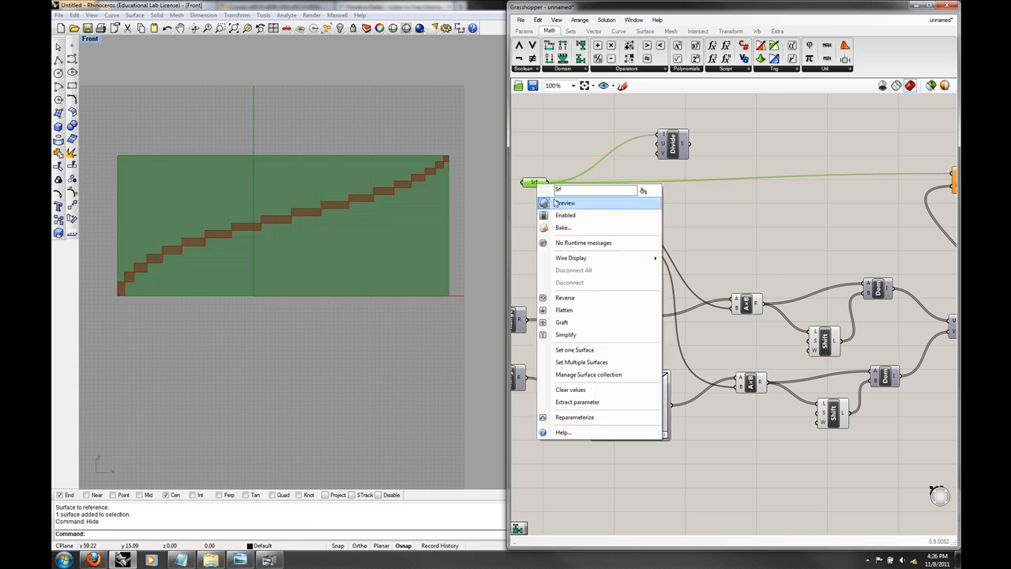
{"action": "left_click", "coordinate": [566, 202]}
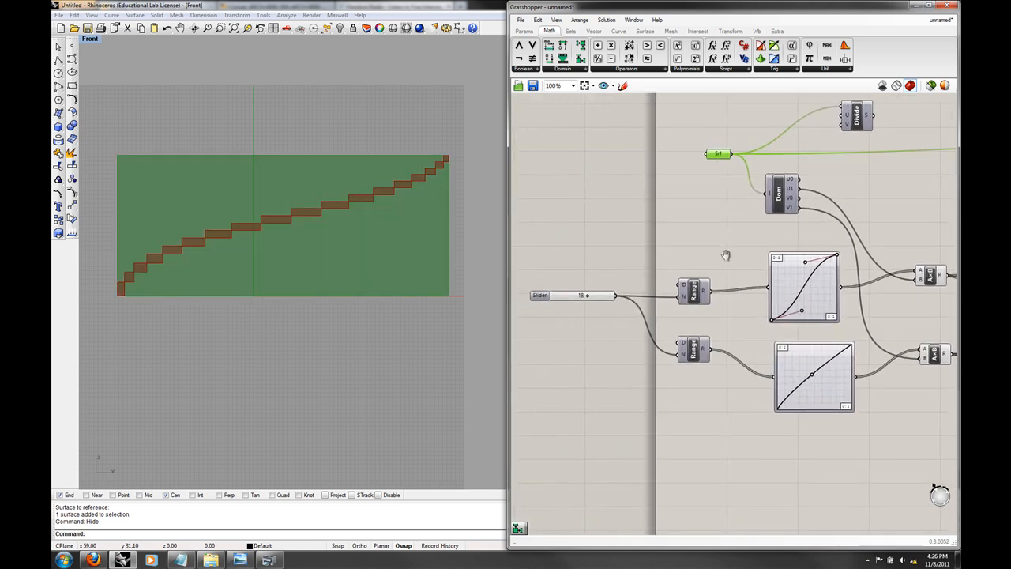
{"action": "mouse_move", "coordinate": [581, 296]}
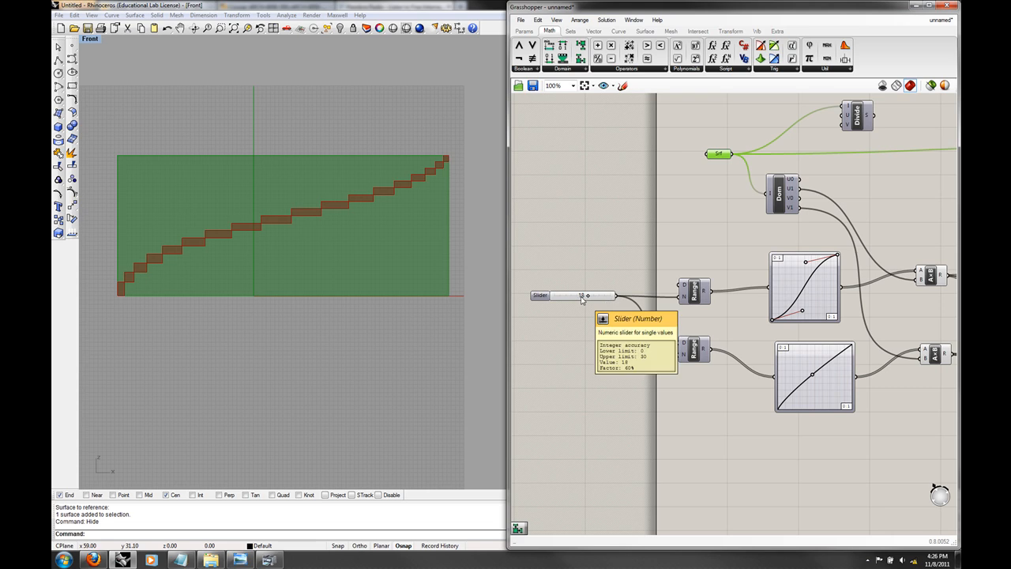
{"action": "mouse_move", "coordinate": [656, 285]}
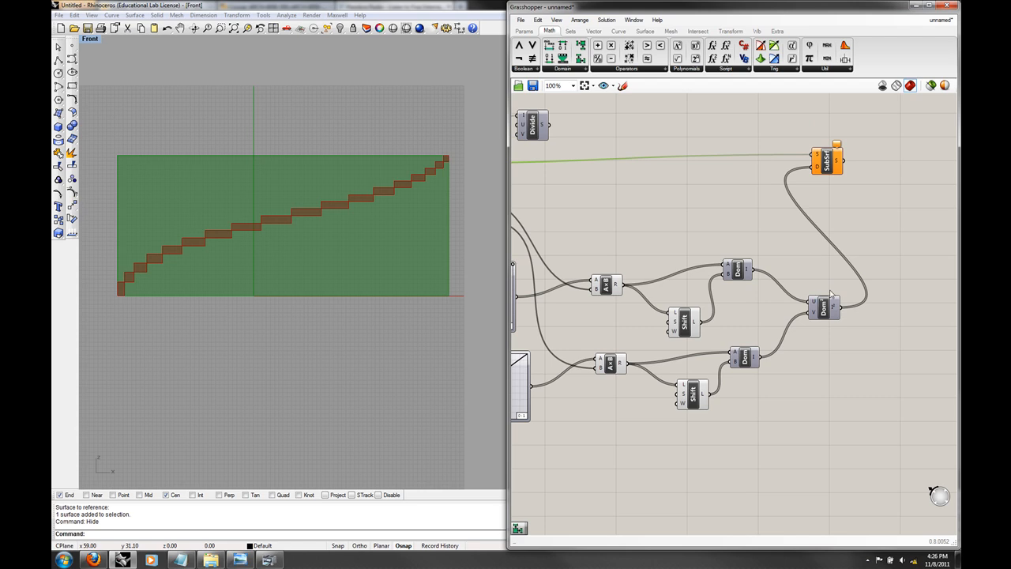
{"action": "mouse_move", "coordinate": [829, 308]}
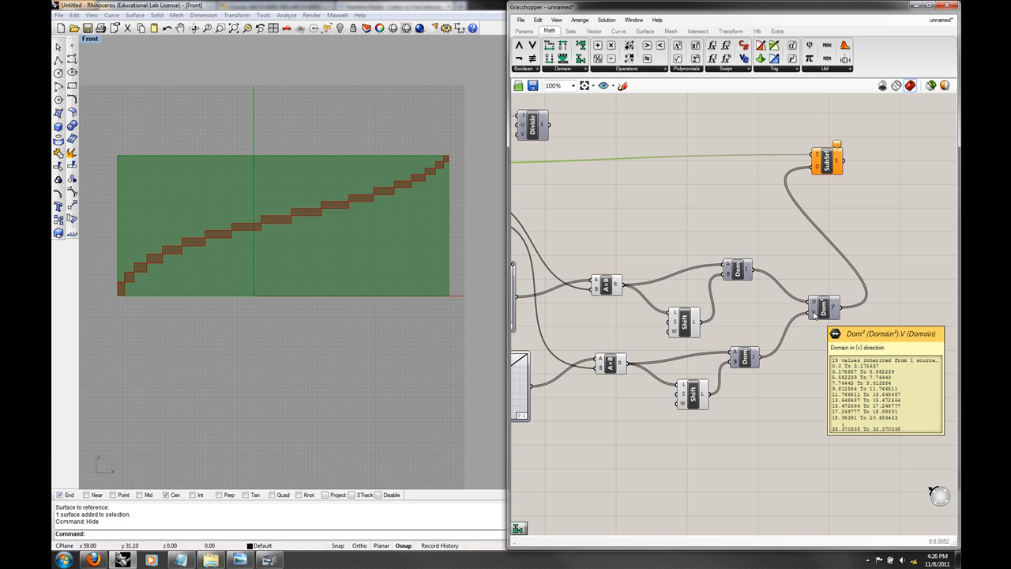
{"action": "right_click", "coordinate": [824, 307]}
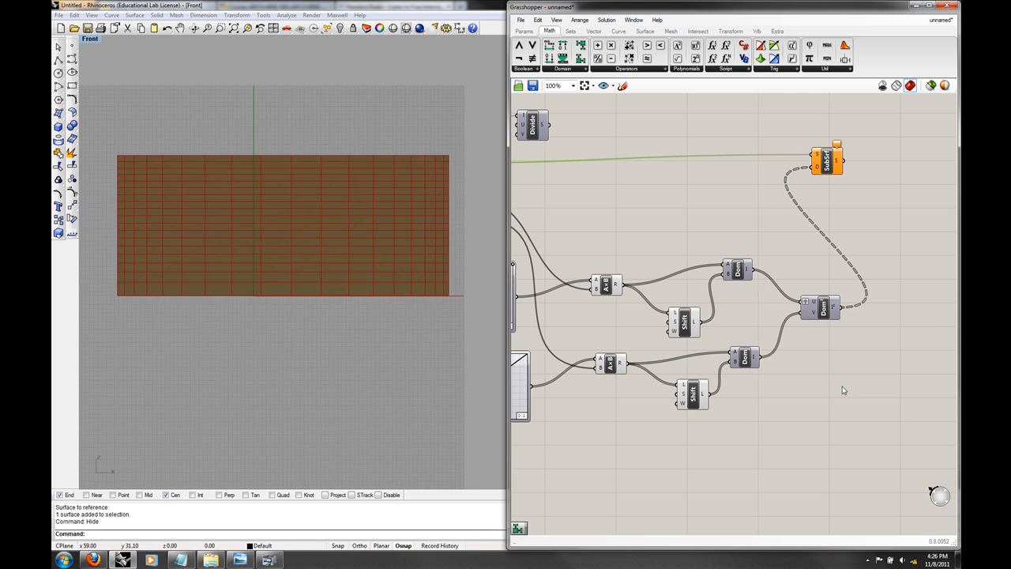
{"action": "mouse_move", "coordinate": [809, 308]}
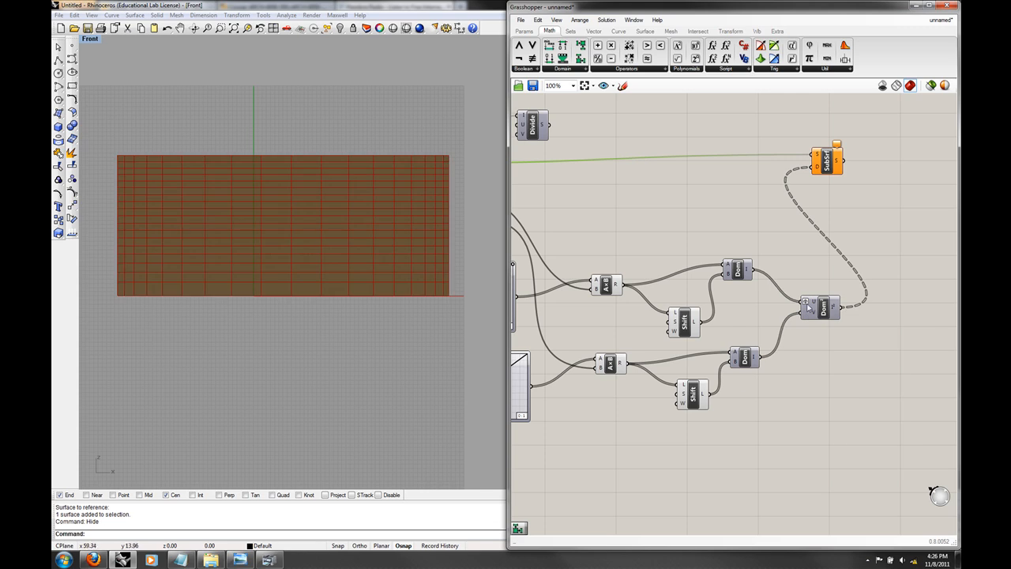
{"action": "mouse_move", "coordinate": [808, 307]}
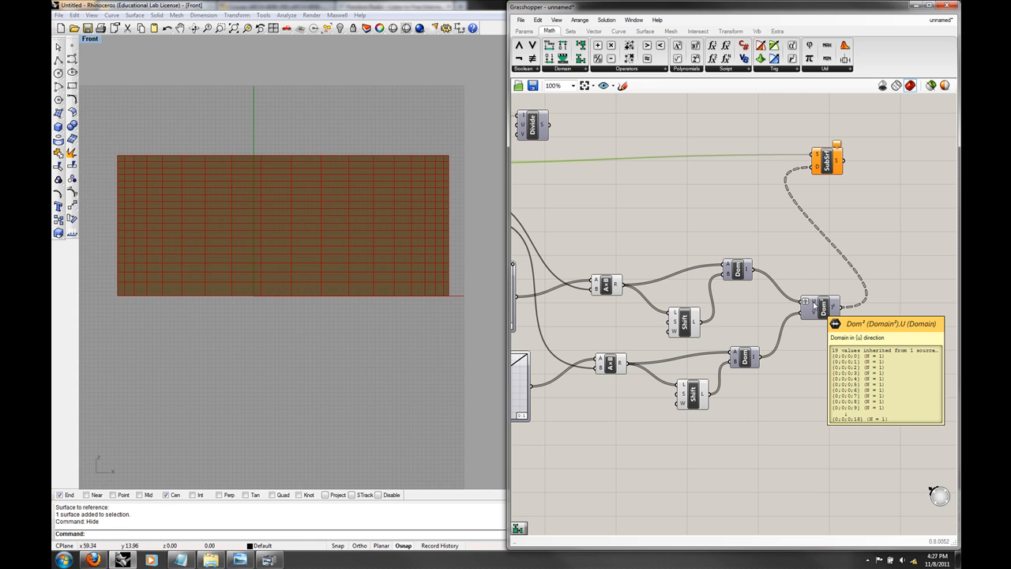
{"action": "mouse_move", "coordinate": [805, 308]}
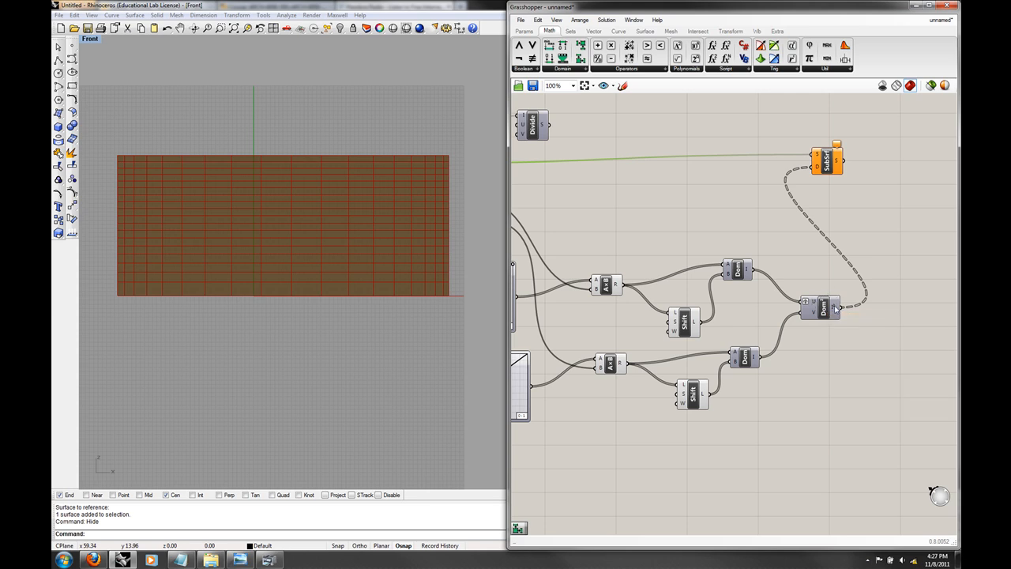
{"action": "mouse_move", "coordinate": [825, 307]}
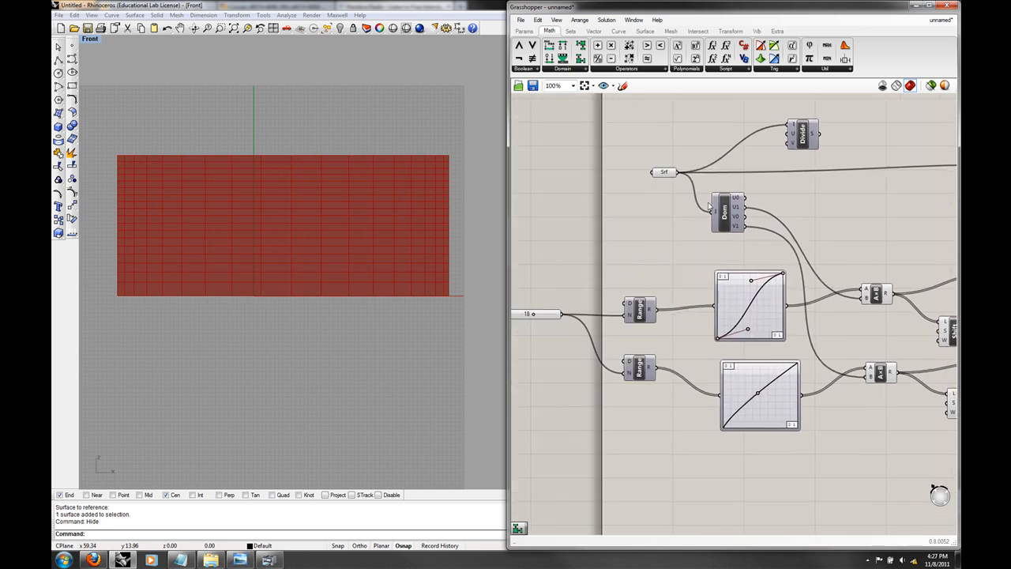
Drag the upper Graph Mapper's control point to respace the Isotrim panel divisions.
{"action": "right_click", "coordinate": [663, 172]}
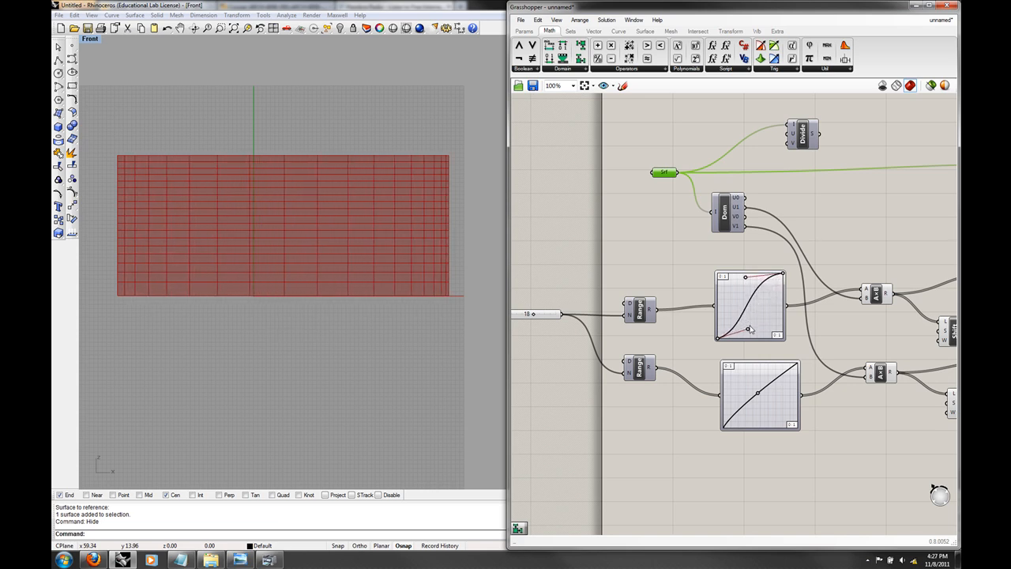
{"action": "left_click_drag", "start_coordinate": [746, 332], "coordinate": [773, 335]}
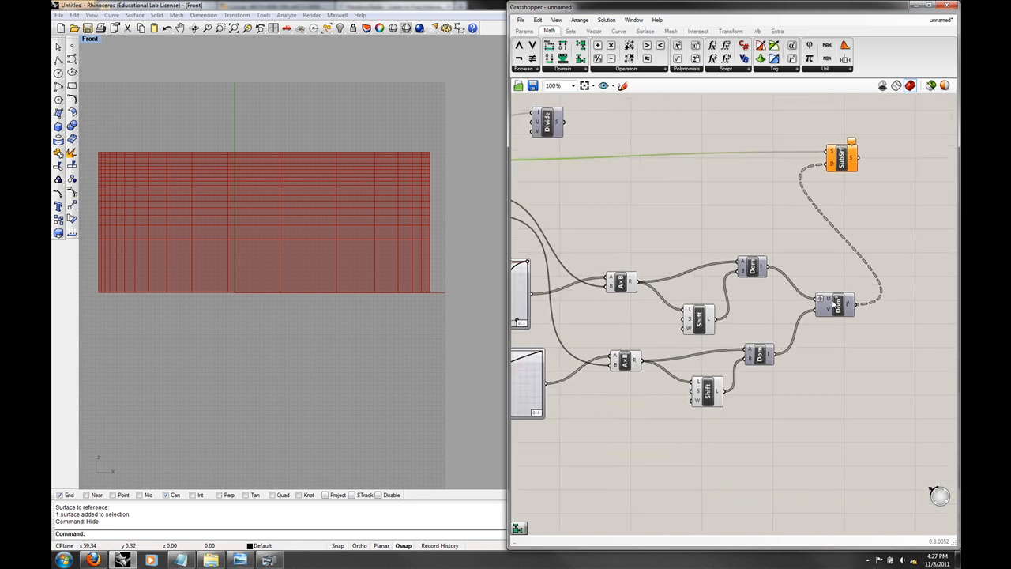
{"action": "mouse_move", "coordinate": [834, 304]}
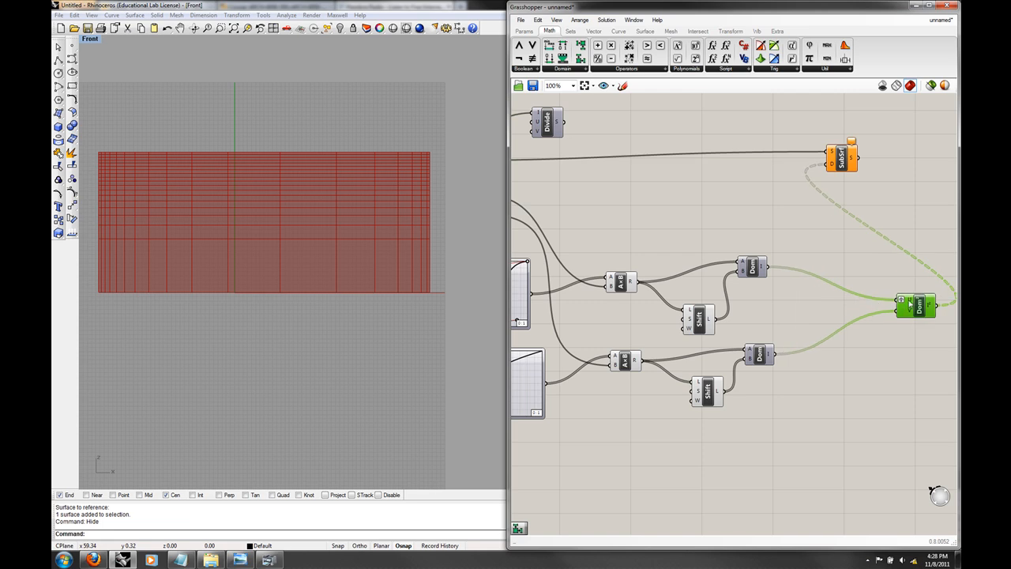
Disconnect all wires from the Domain² component and add a List Length component for rewiring.
{"action": "right_click", "coordinate": [904, 300]}
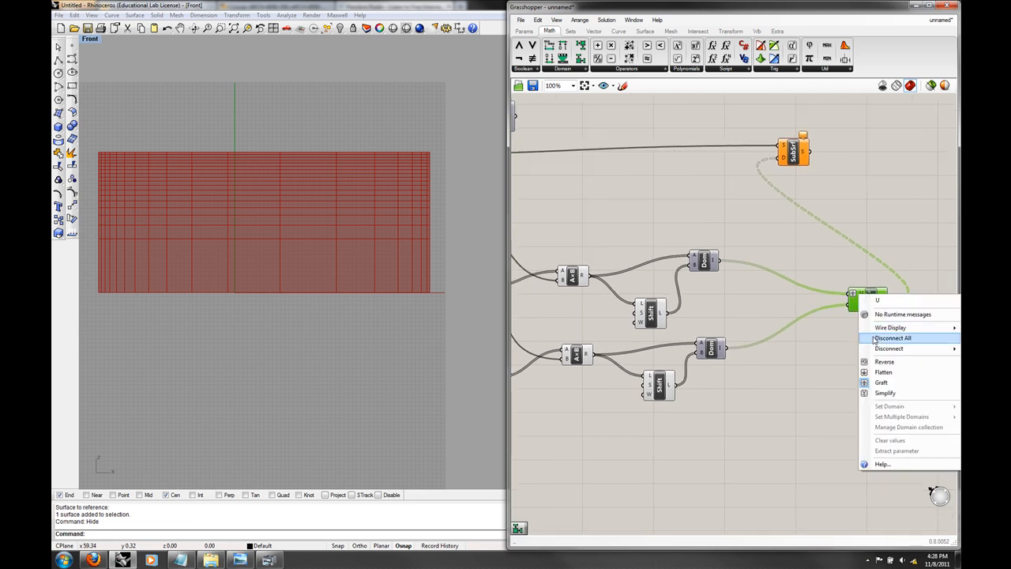
{"action": "left_click", "coordinate": [891, 338]}
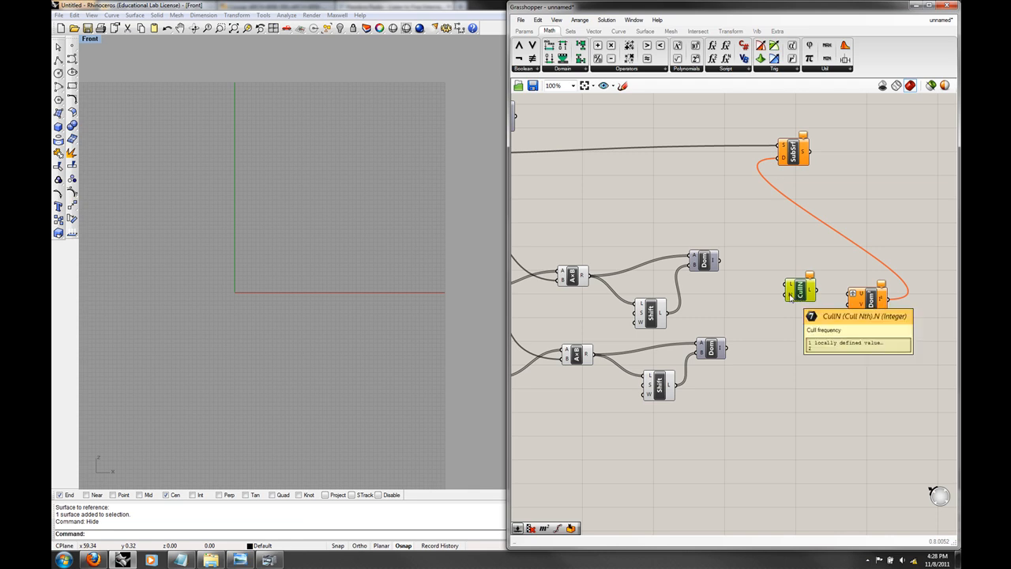
{"action": "mouse_move", "coordinate": [743, 285]}
{"action": "type", "text": "le"}
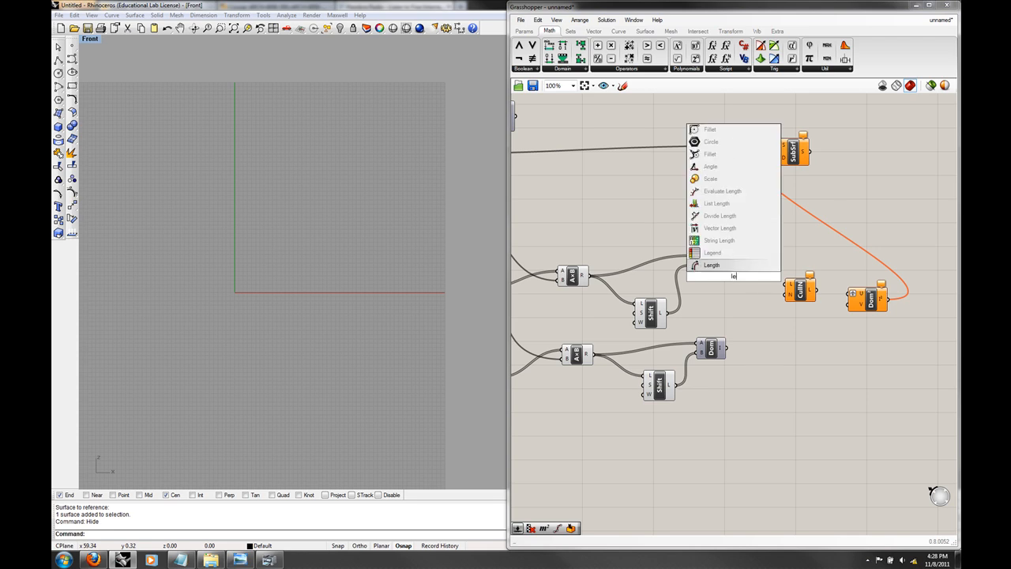
{"action": "left_click", "coordinate": [711, 265]}
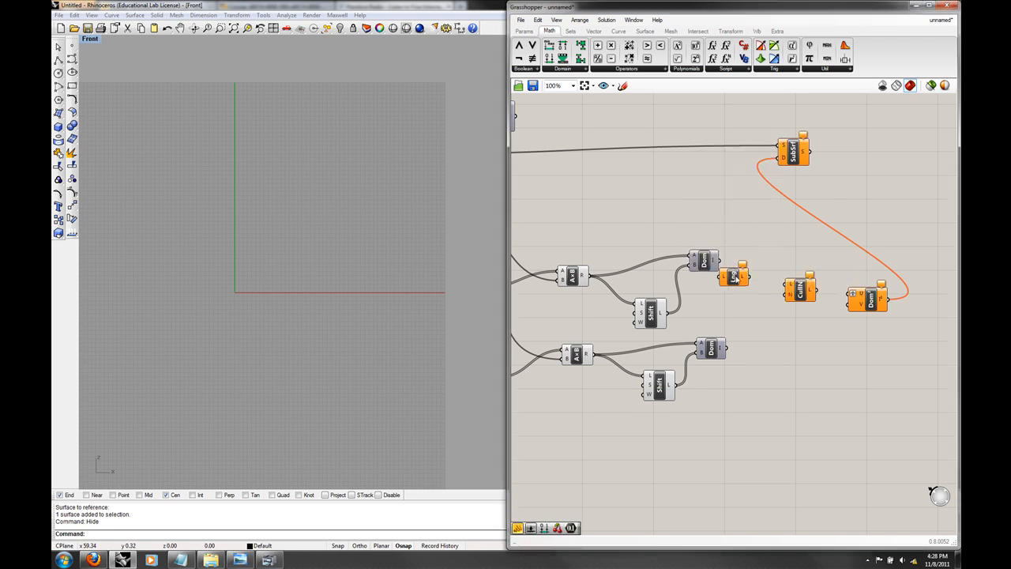
{"action": "mouse_move", "coordinate": [703, 261]}
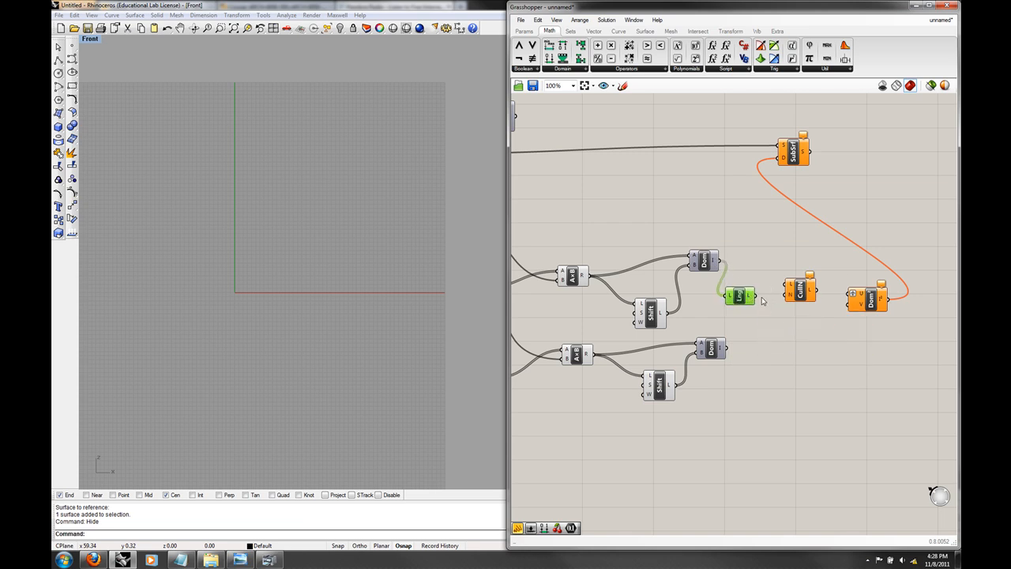
{"action": "mouse_move", "coordinate": [793, 297]}
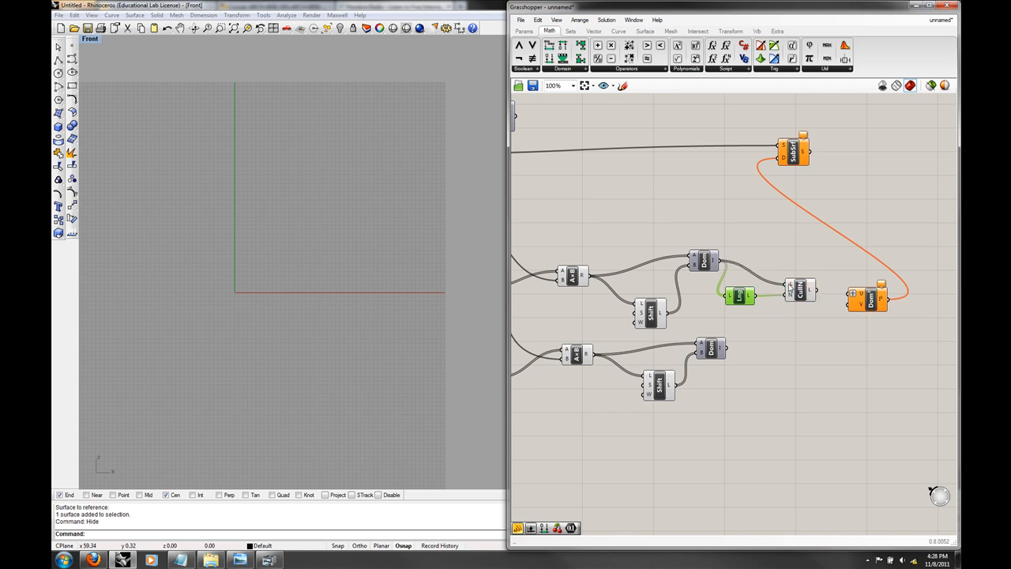
{"action": "mouse_move", "coordinate": [809, 291]}
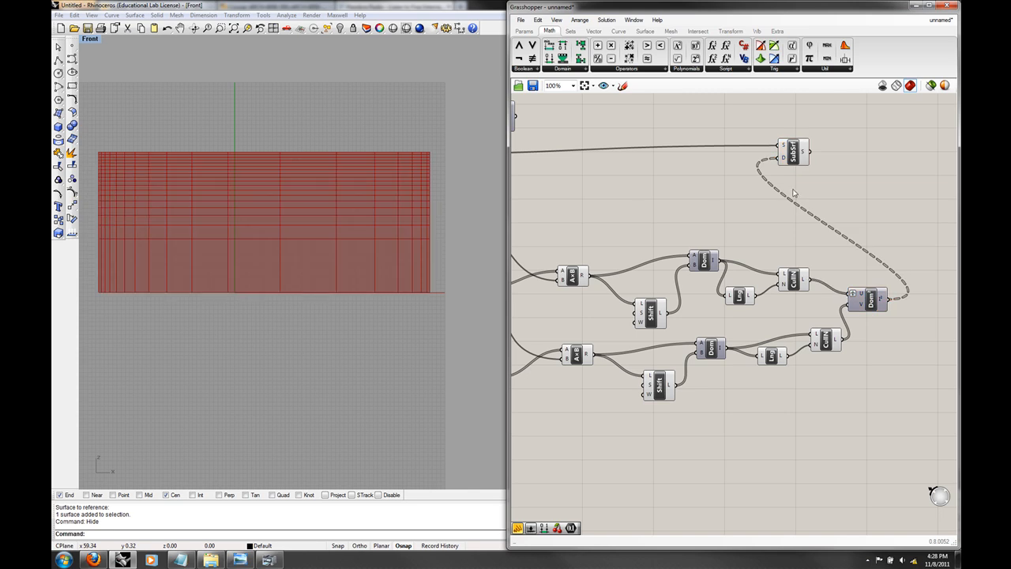
Pull a grip on the upper Graph Mapper to bend its curve and respace the panels.
{"action": "left_click_drag", "start_coordinate": [793, 152], "coordinate": [805, 166]}
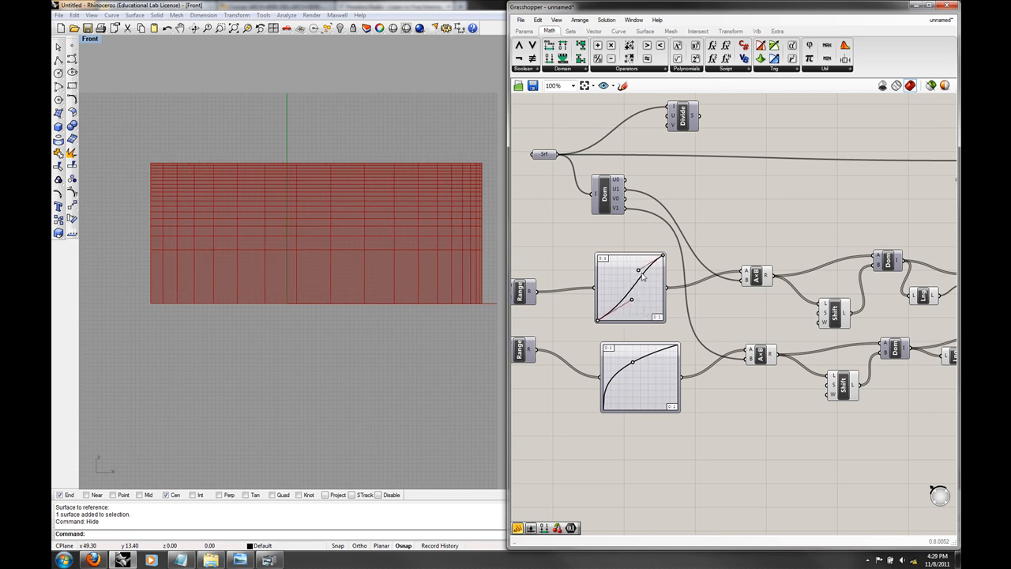
{"action": "left_click_drag", "start_coordinate": [638, 270], "coordinate": [629, 265]}
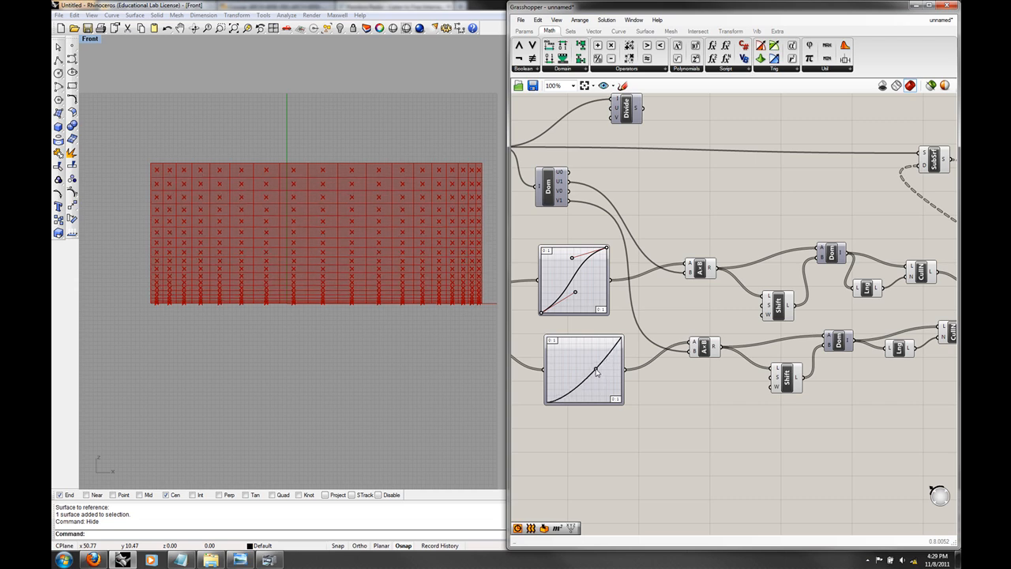
Try Gaussian and Power graph types on the upper Graph Mapper, then settle on Bezier.
{"action": "right_click", "coordinate": [575, 281]}
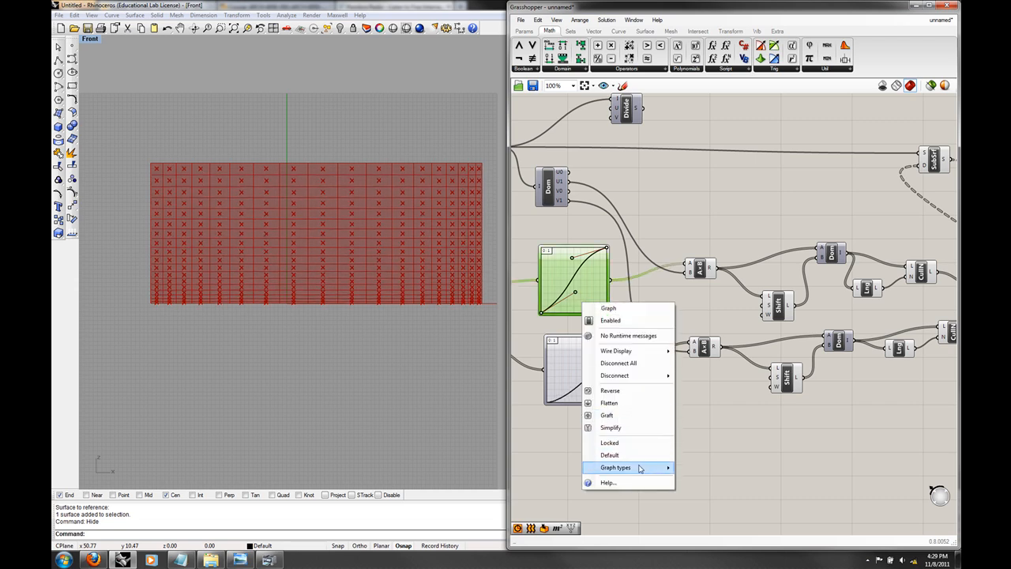
{"action": "left_click", "coordinate": [616, 468]}
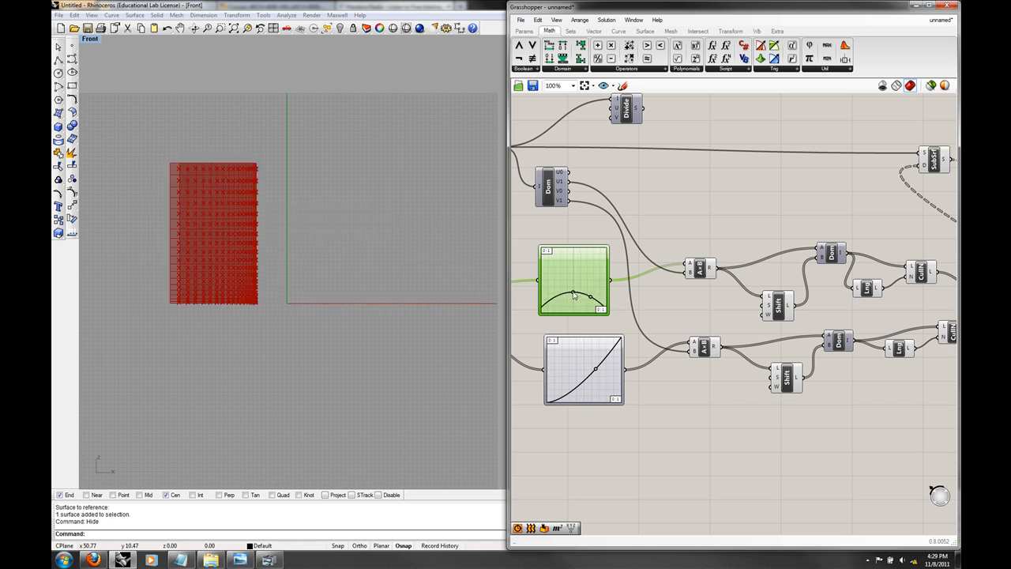
{"action": "right_click", "coordinate": [572, 281]}
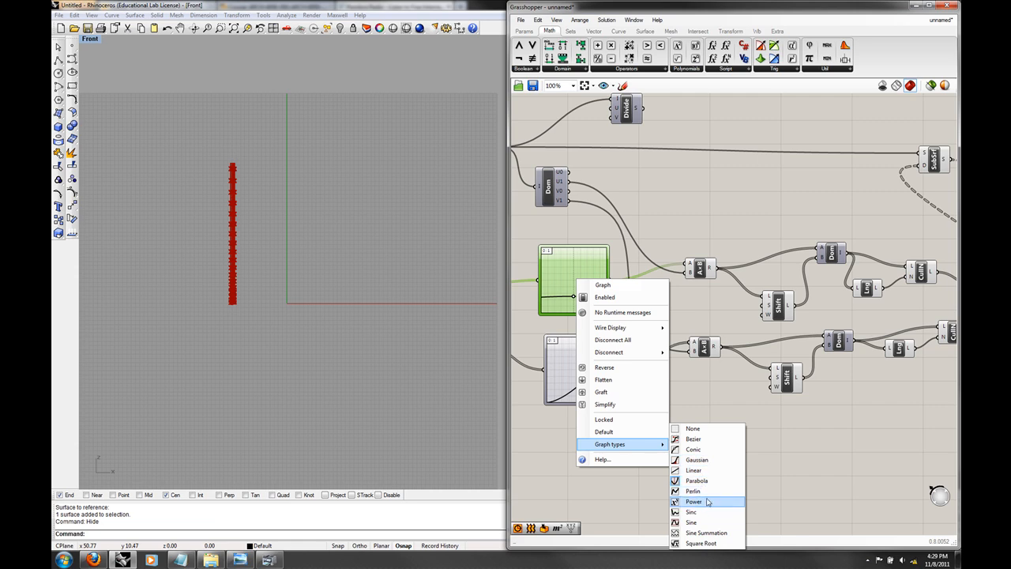
{"action": "left_click", "coordinate": [693, 501]}
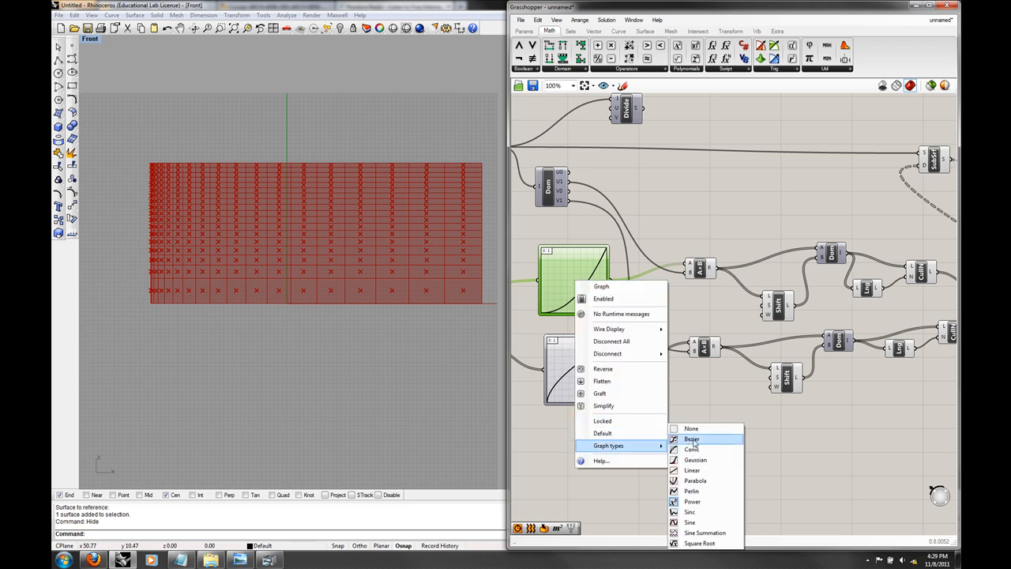
{"action": "left_click", "coordinate": [692, 439]}
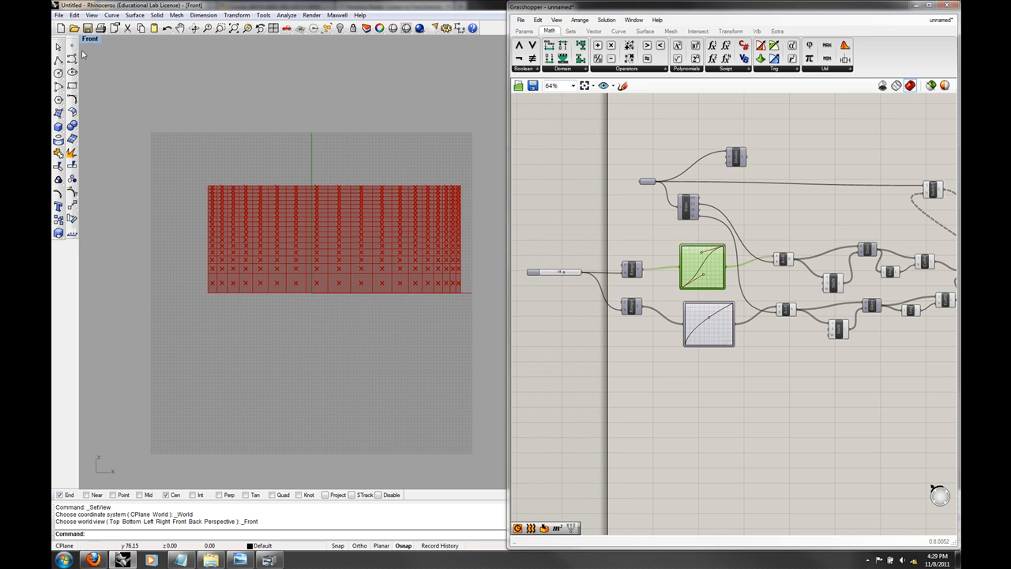
Draw a wave curve in the Front viewport as the profile for the new surface.
{"action": "left_click", "coordinate": [350, 207]}
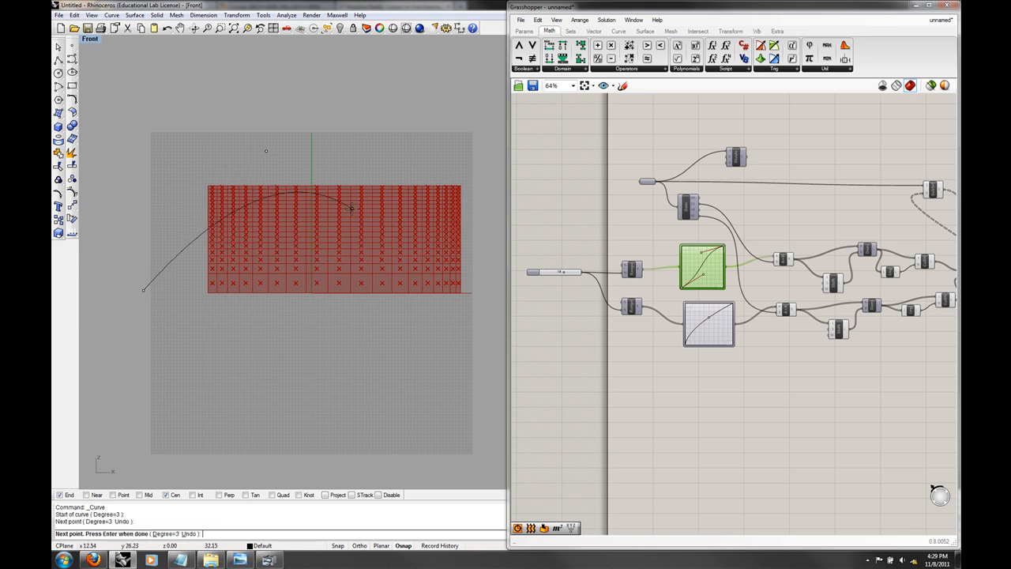
{"action": "left_click", "coordinate": [473, 300]}
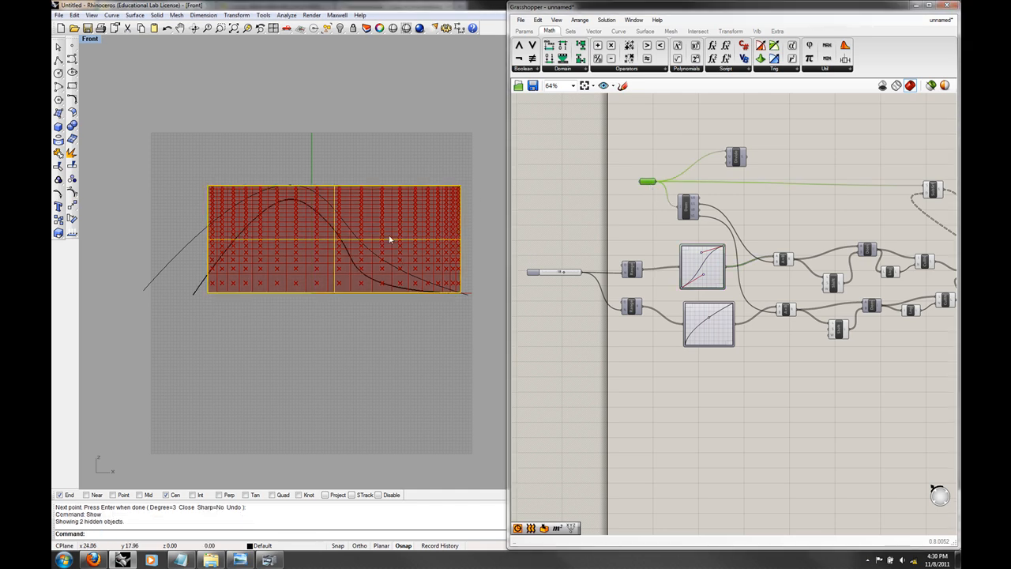
{"action": "key", "text": "Delete"}
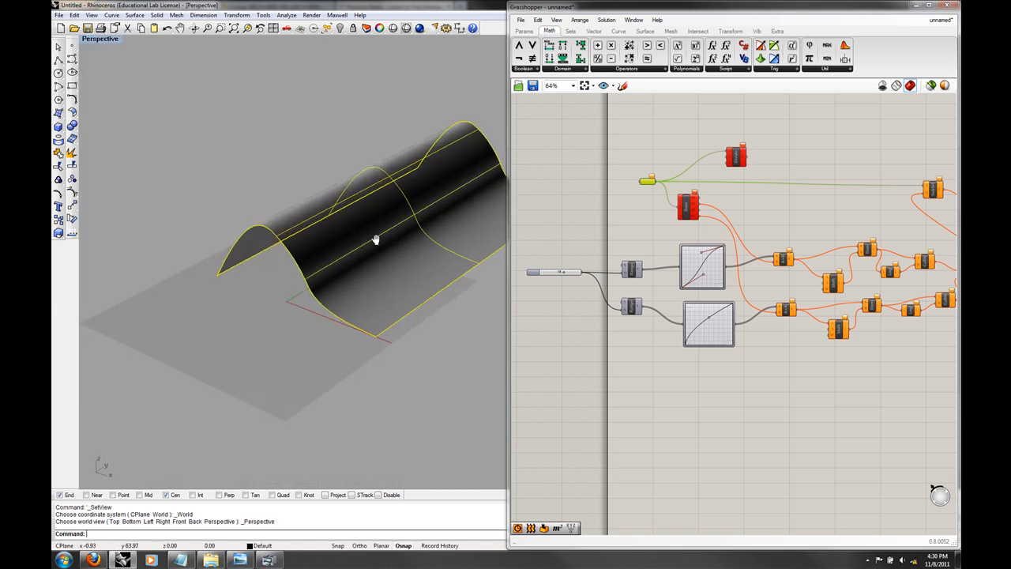
Set the Surface parameter to the new arched surface so the uneven red panels cover it.
{"action": "right_click", "coordinate": [647, 180]}
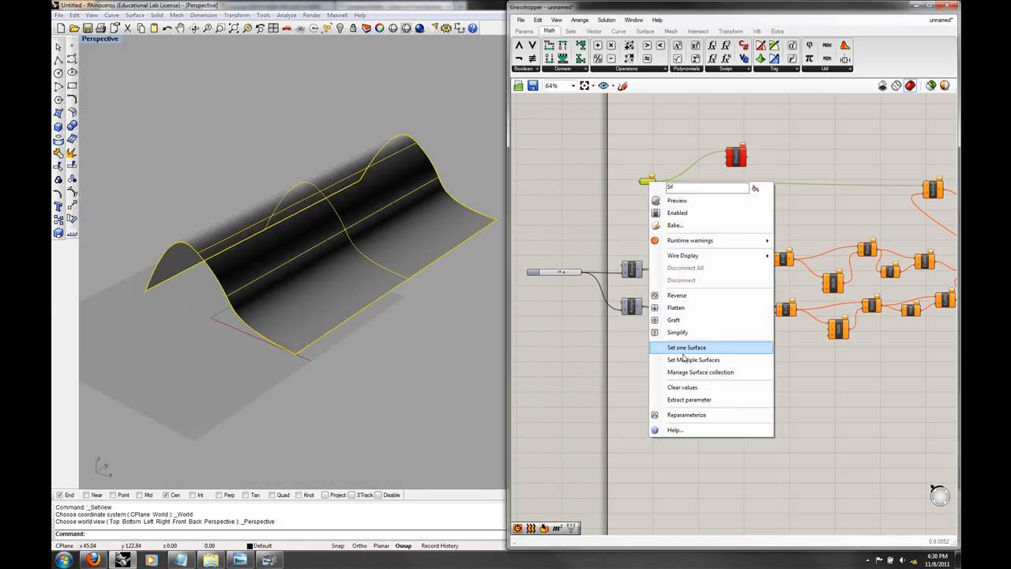
{"action": "left_click", "coordinate": [685, 347]}
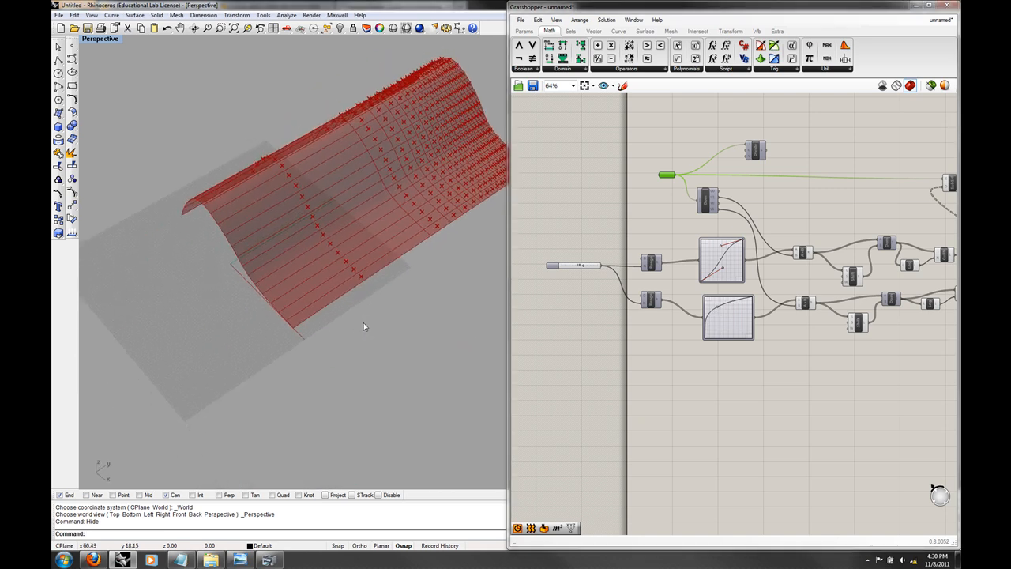
{"action": "left_click_drag", "start_coordinate": [363, 326], "coordinate": [326, 272]}
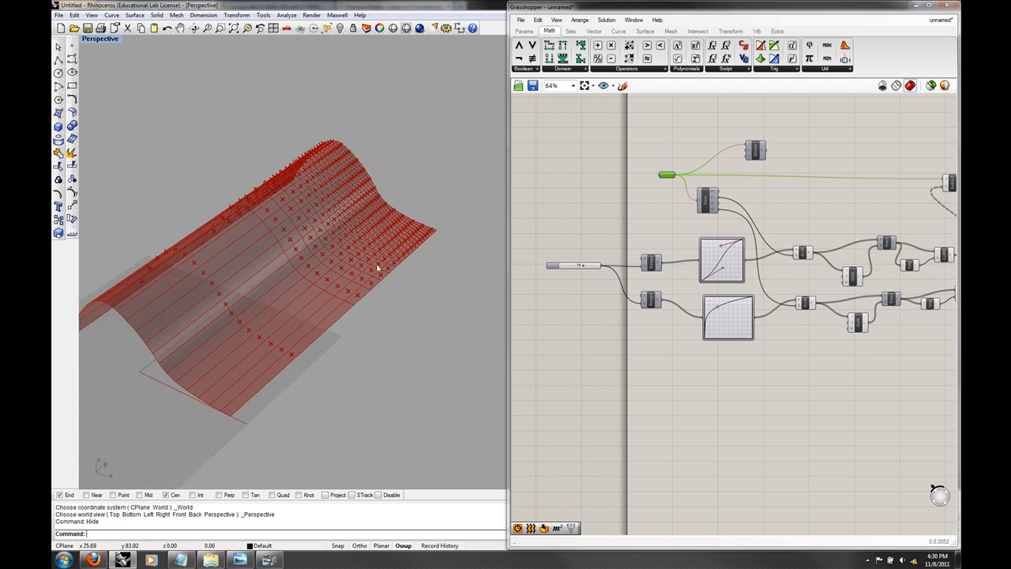
{"action": "scroll", "scroll_direction": "down", "scroll_amount": 3}
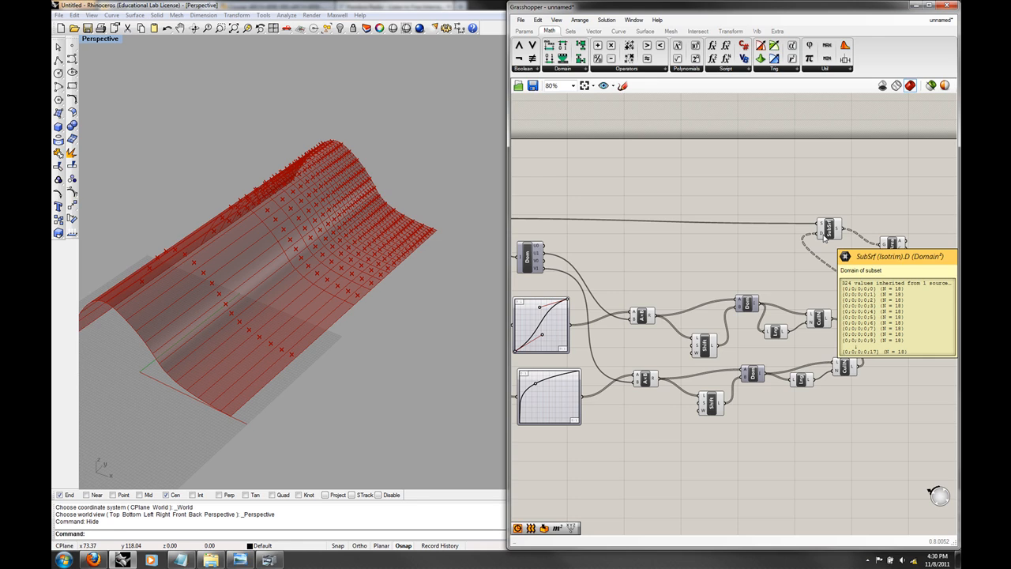
{"action": "left_click", "coordinate": [829, 229]}
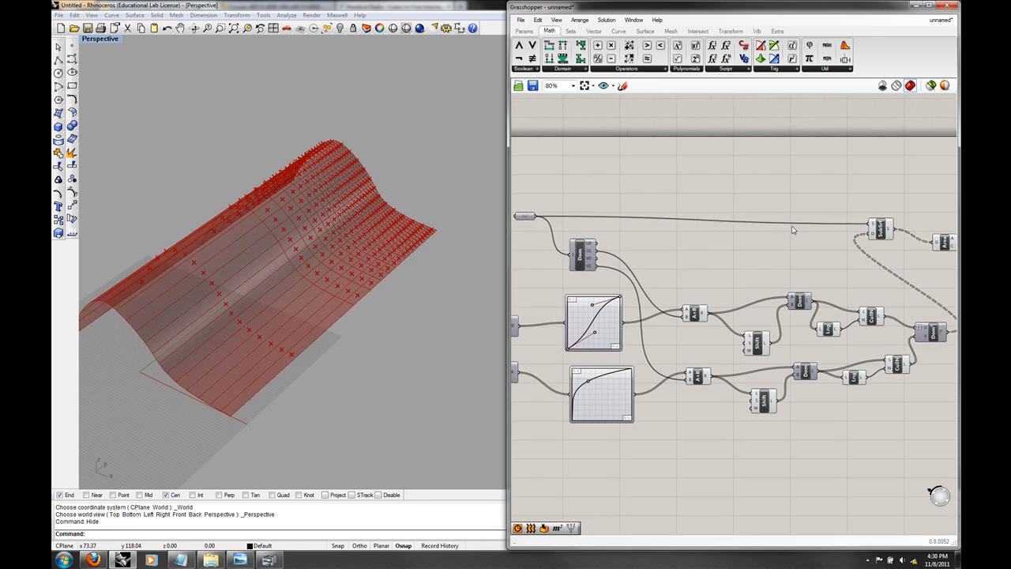
{"action": "scroll", "scroll_direction": "down", "scroll_amount": 3}
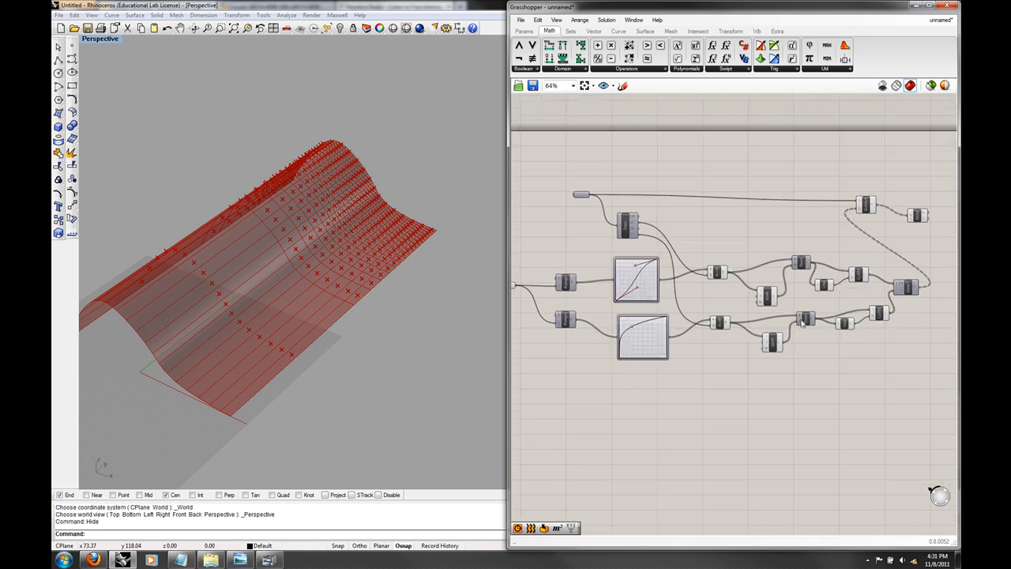
{"action": "scroll", "scroll_direction": "up", "scroll_amount": 3}
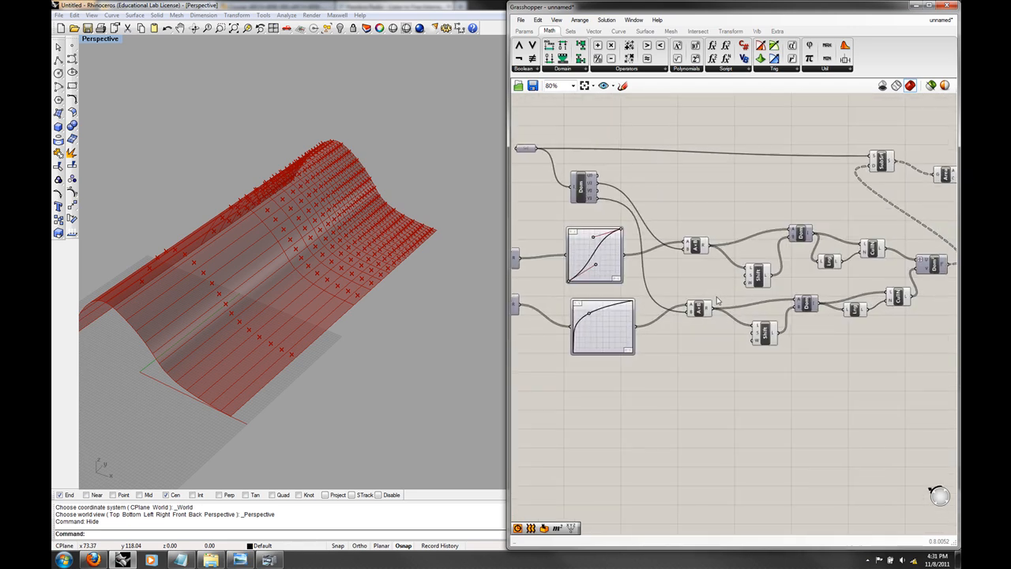